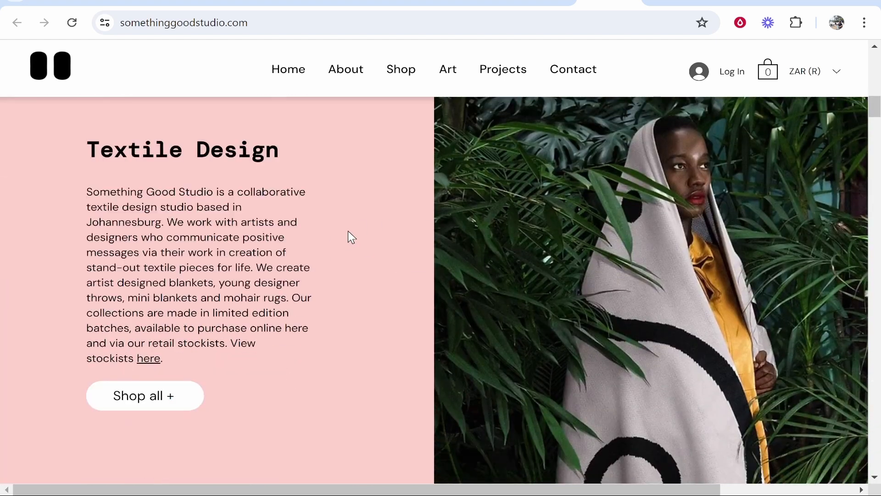
pyautogui.moveTo(572, 69)
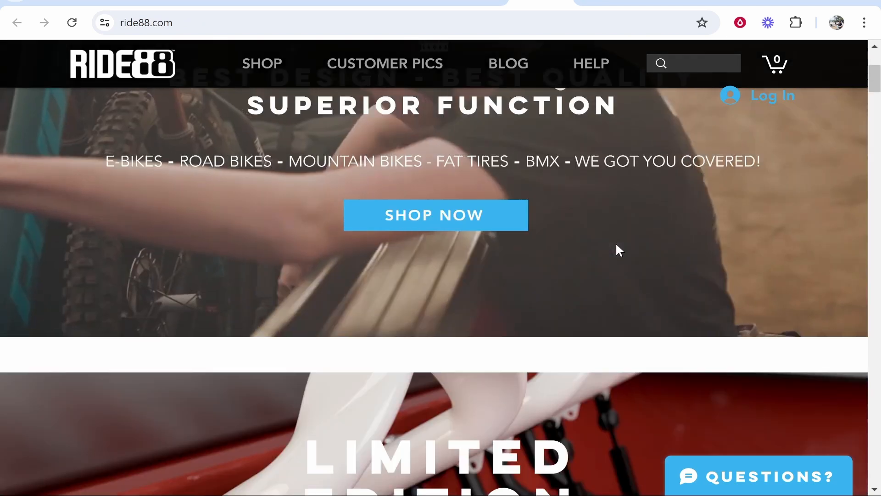
# Step: Scroll through the example Wix site homepages to look them over
pyautogui.scroll(-3)
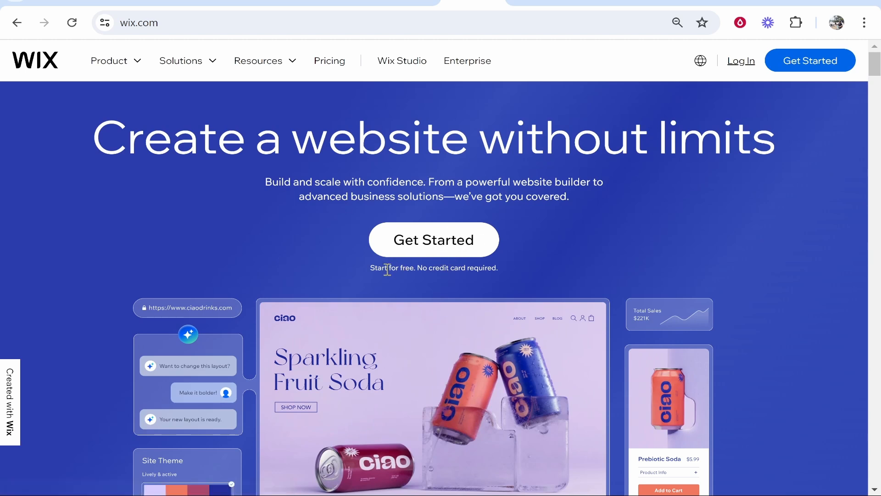
pyautogui.moveTo(415, 269)
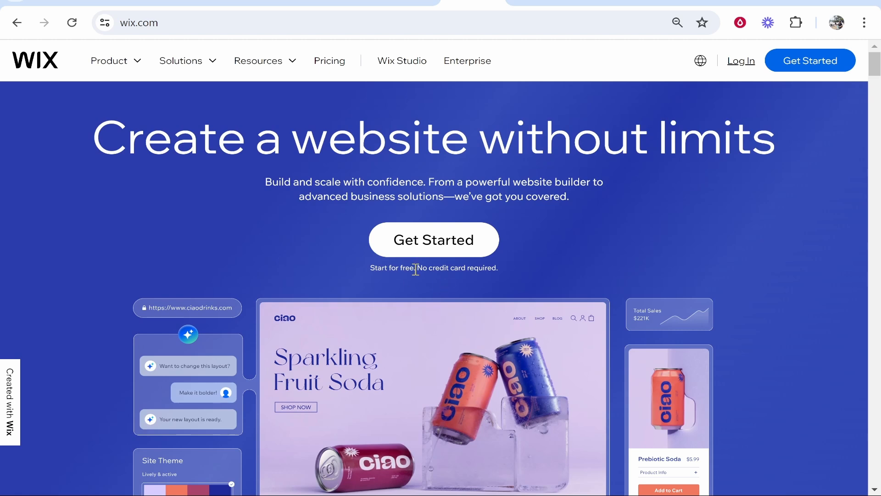
# Step: Start a new site from Get Started and reach the account sign-up form's Email field
pyautogui.click(433, 240)
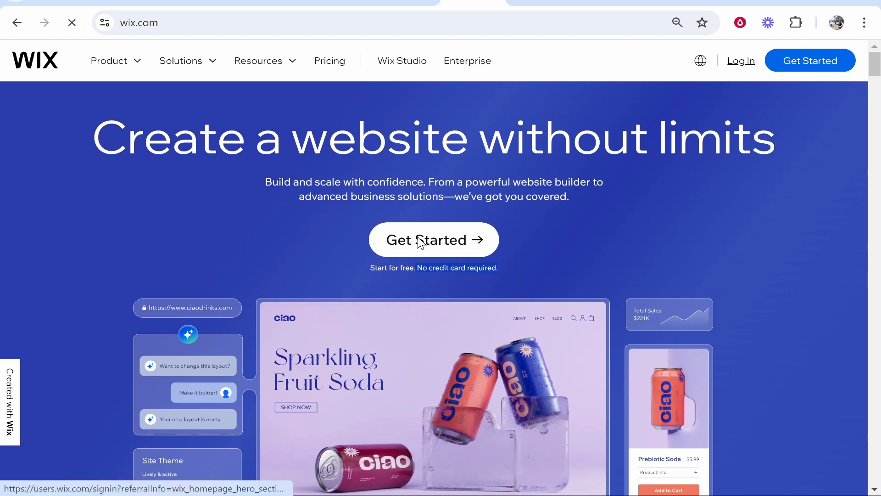
pyautogui.click(433, 239)
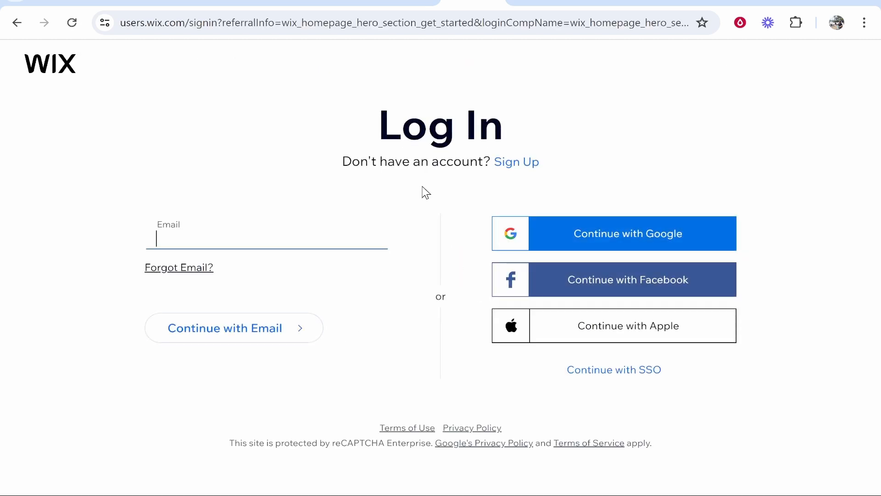
pyautogui.click(516, 161)
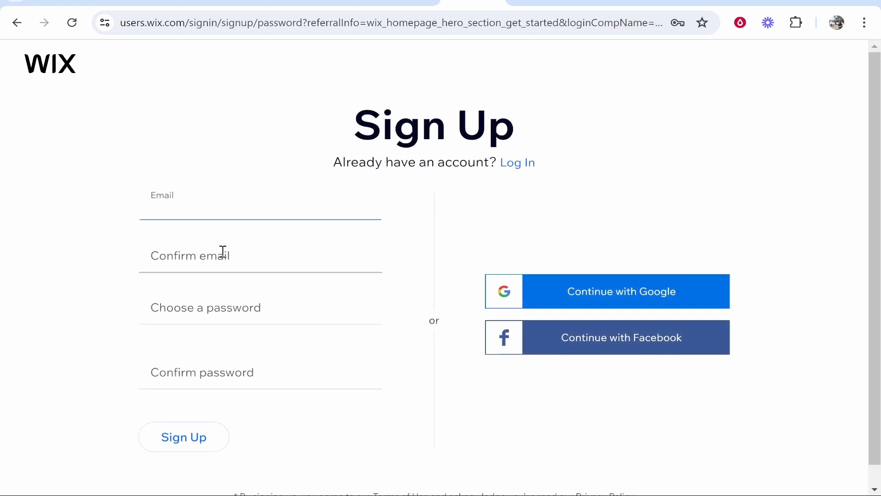
pyautogui.click(258, 212)
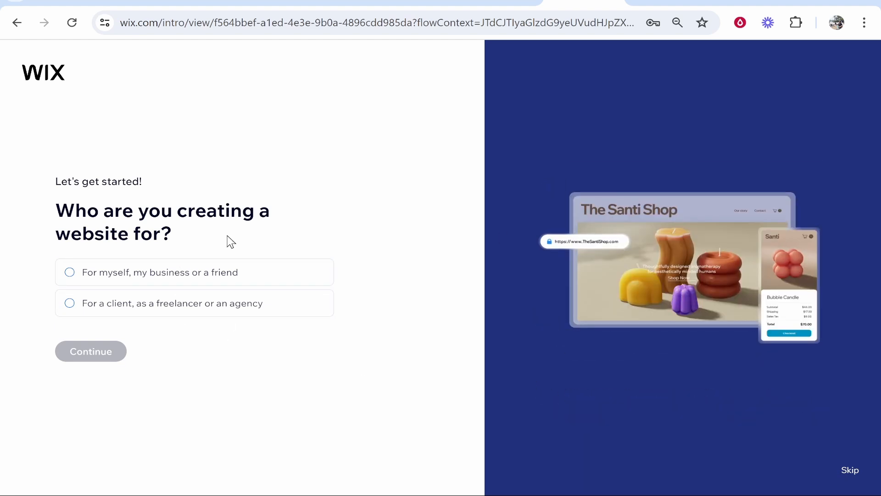
# Step: Mark the site as for myself or my business and set it up without the AI chat
pyautogui.click(68, 272)
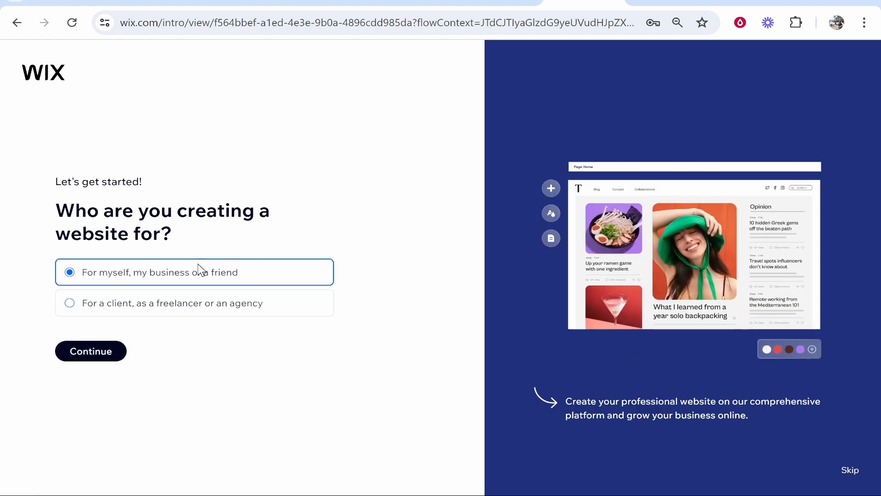
pyautogui.click(91, 350)
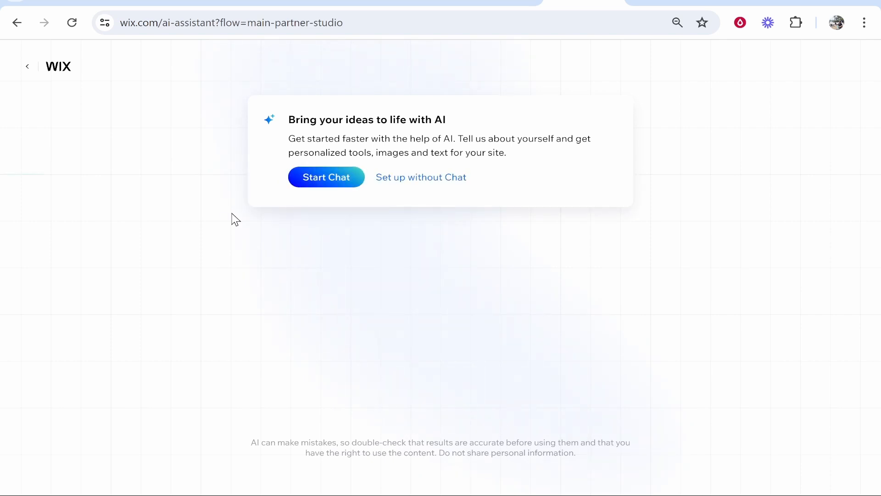
pyautogui.moveTo(442, 176)
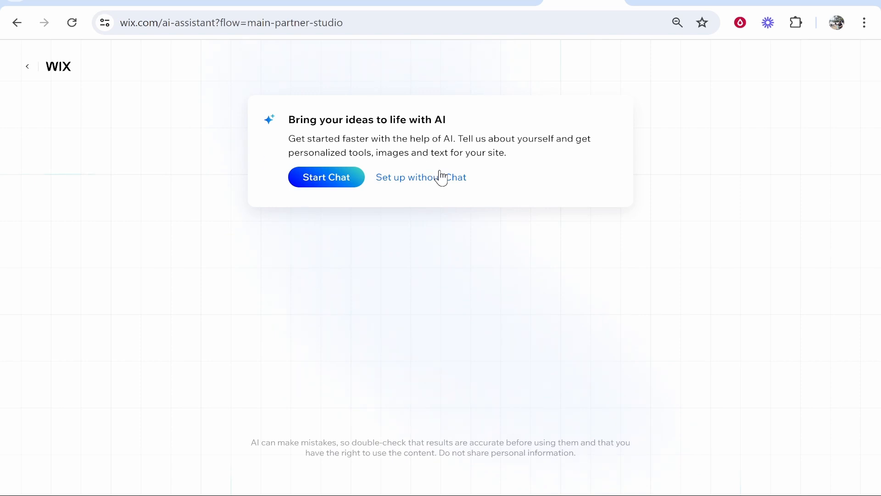
pyautogui.click(421, 177)
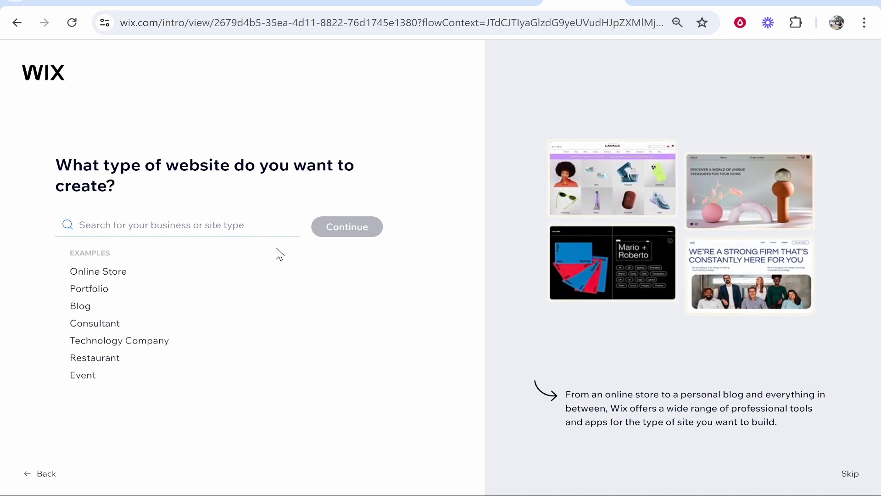
# Step: Enter Blog and pick it as the website type
pyautogui.write('Blog')
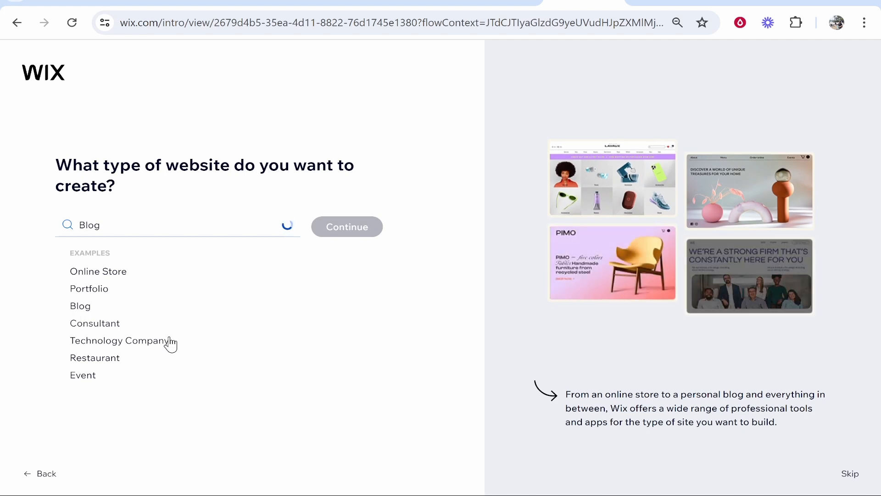
pyautogui.click(346, 226)
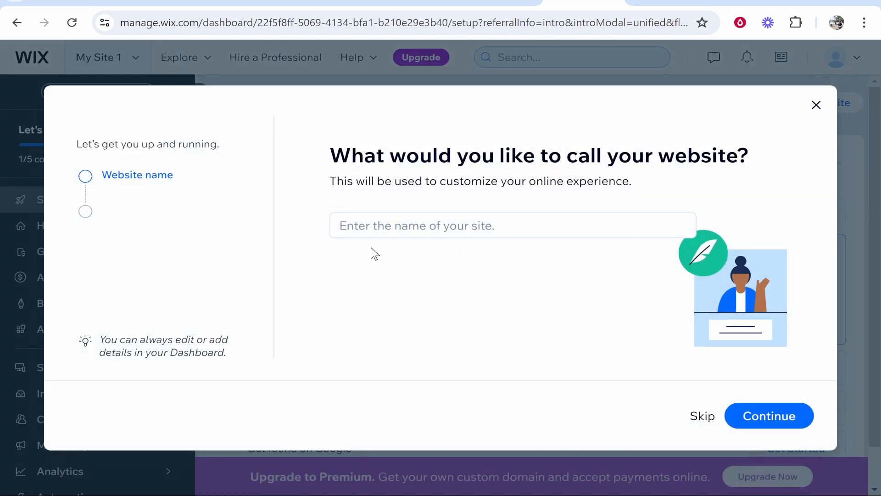
# Step: Name the website KnowledgeBase and submit it
pyautogui.click(512, 226)
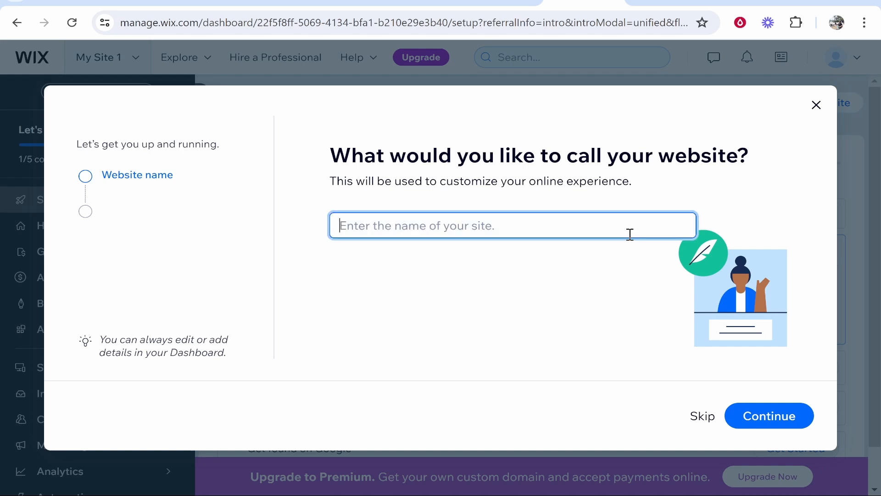
pyautogui.write('Kno')
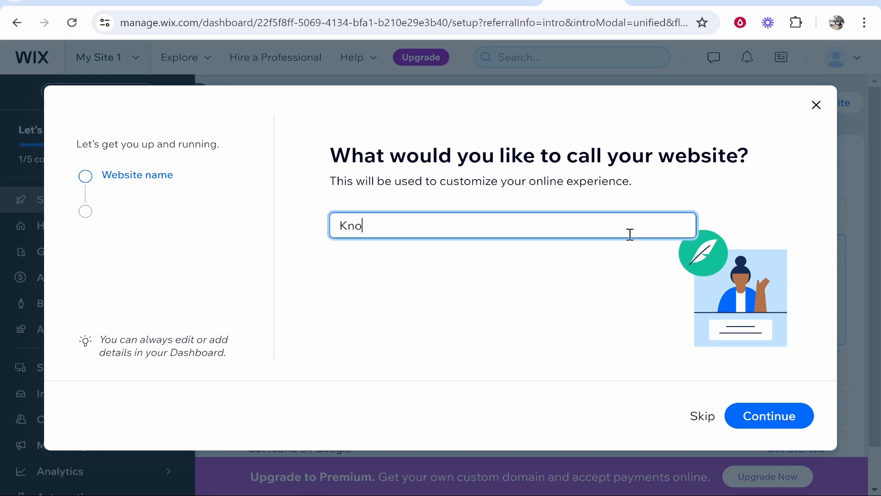
pyautogui.click(768, 415)
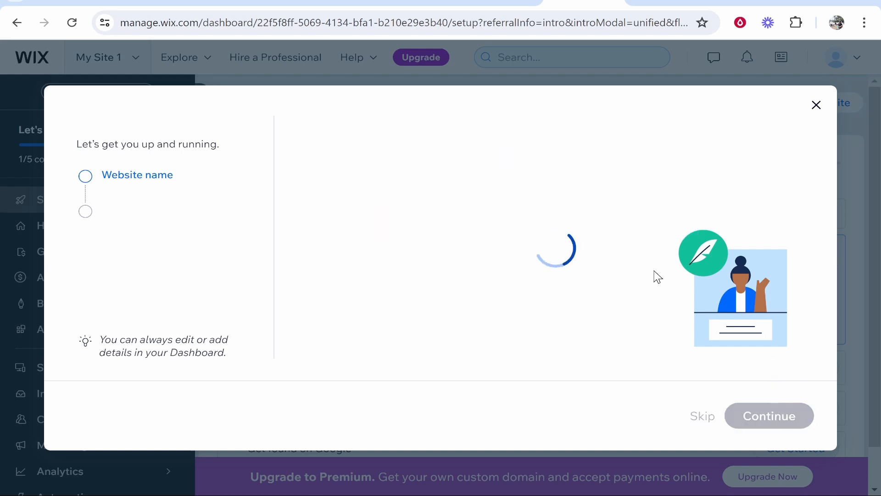
pyautogui.click(768, 415)
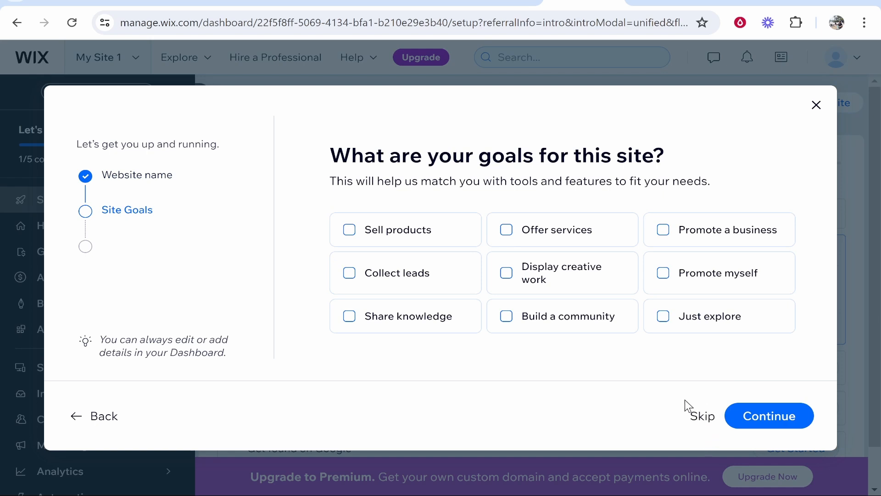
pyautogui.moveTo(673, 393)
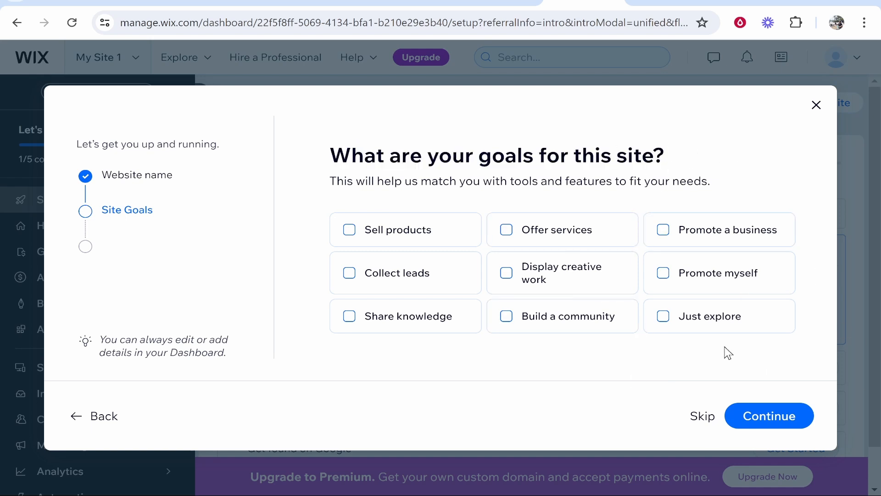
pyautogui.moveTo(658, 304)
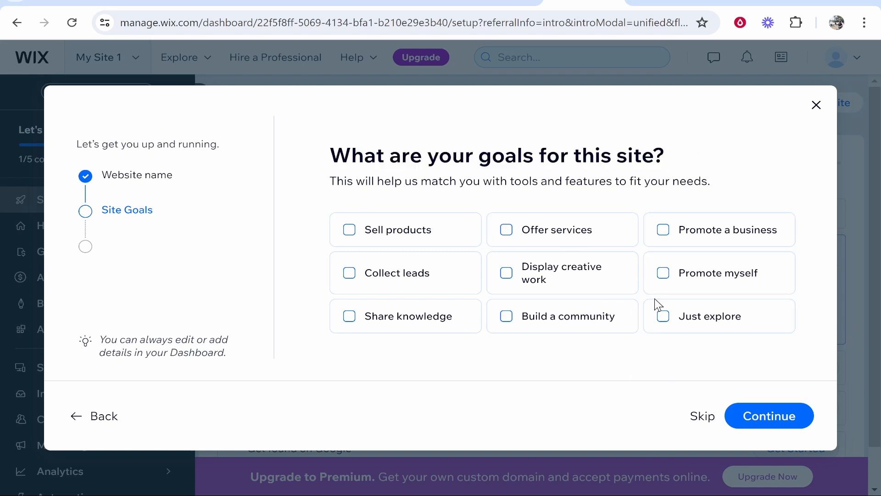
pyautogui.moveTo(674, 325)
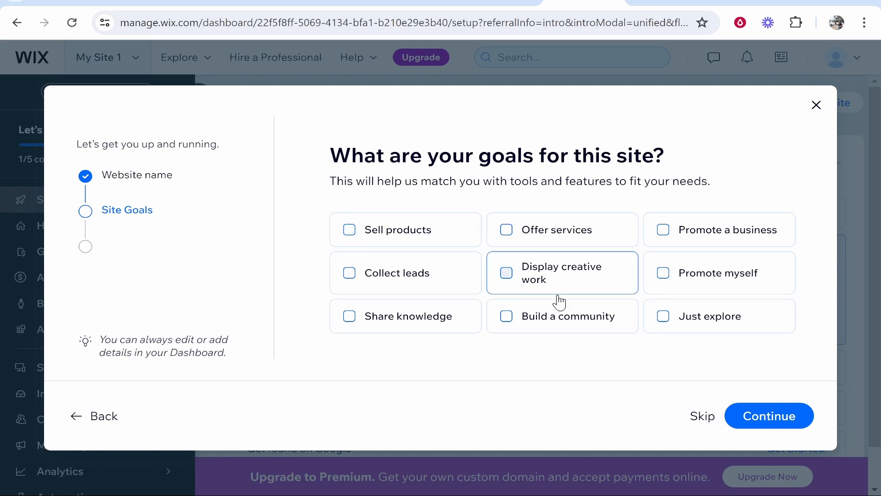
# Step: Confirm the site goals, keep the recommended Blog app and continue to the dashboard
pyautogui.click(718, 229)
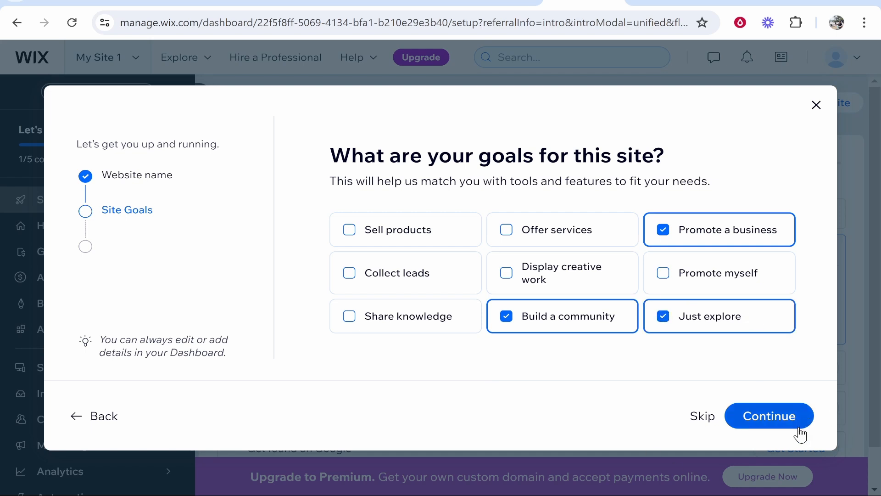
pyautogui.click(769, 416)
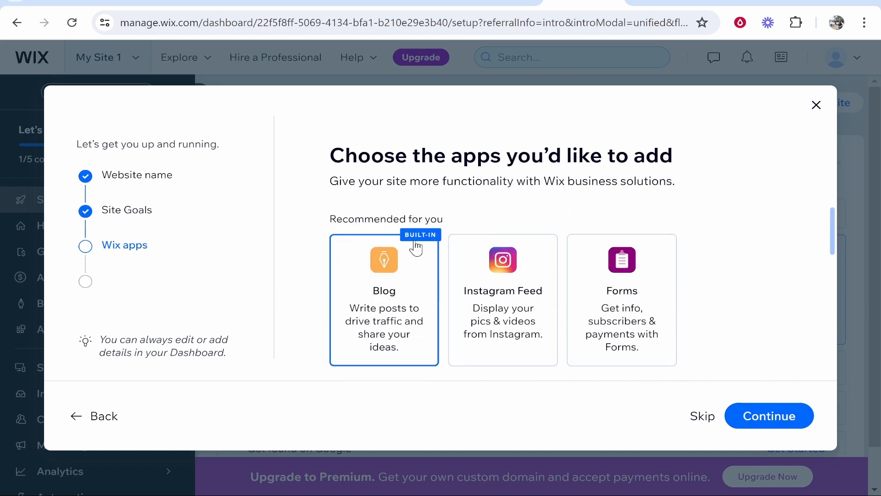
pyautogui.scroll(-3)
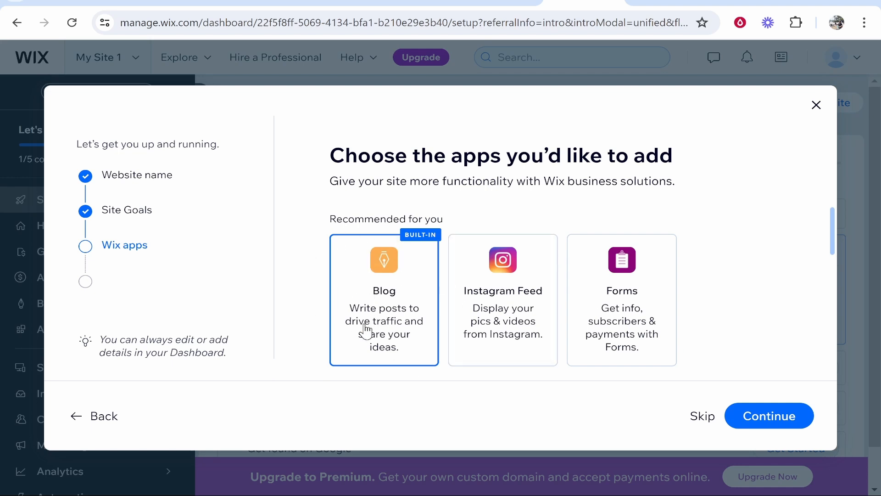
pyautogui.scroll(-3)
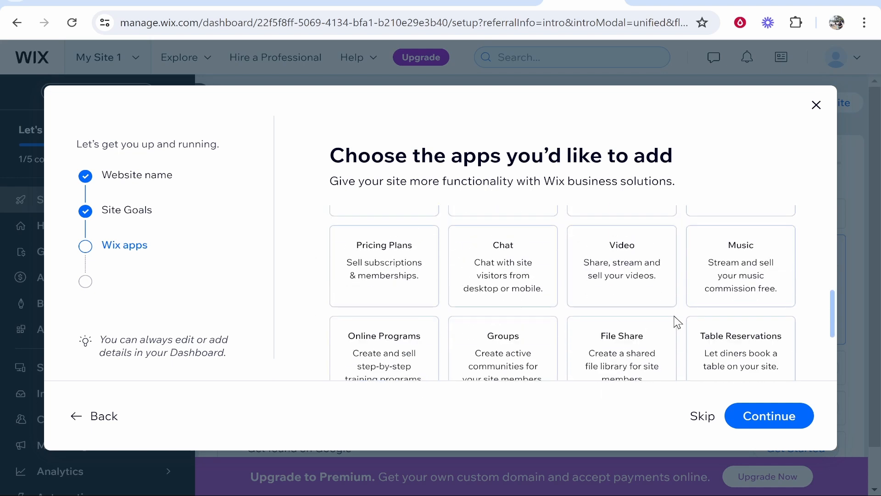
pyautogui.click(770, 415)
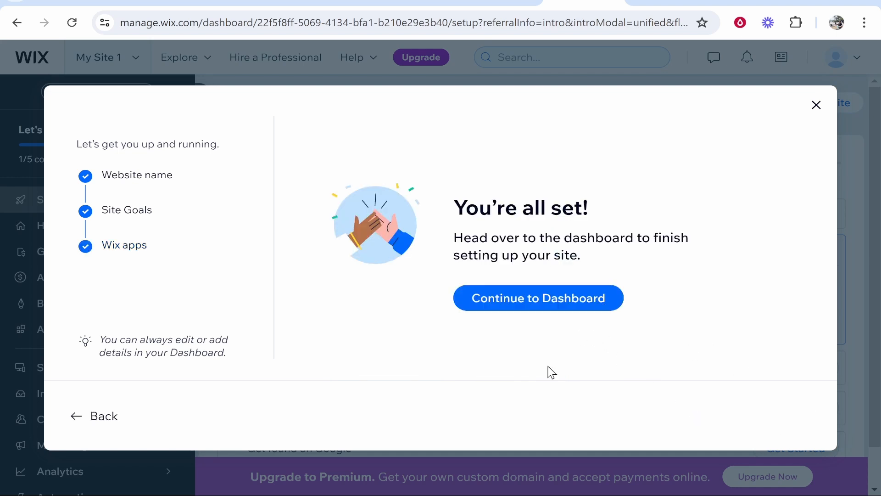
pyautogui.click(538, 298)
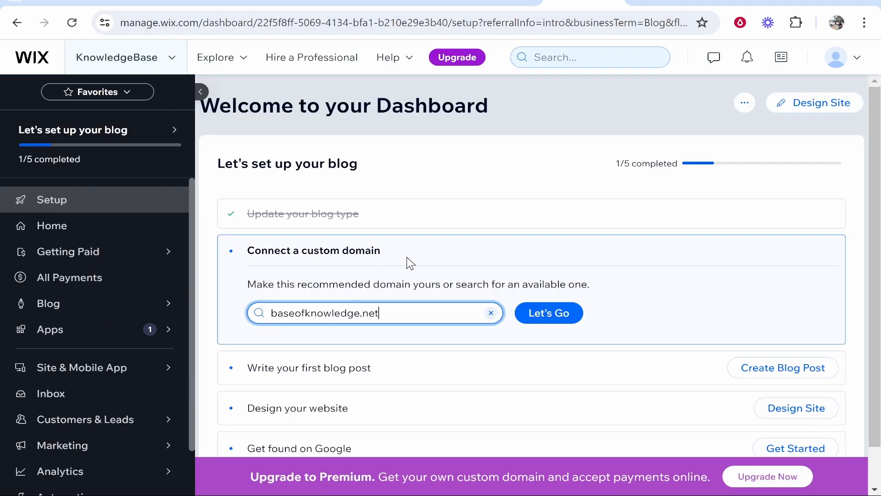
pyautogui.moveTo(550, 133)
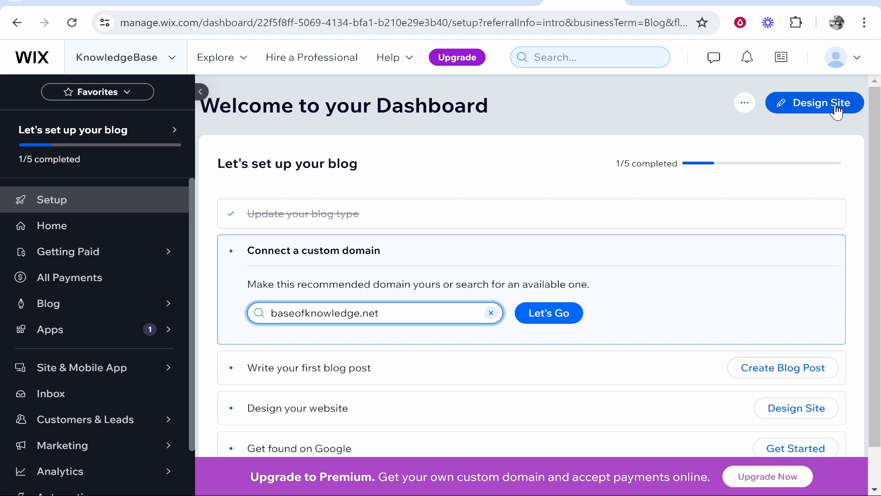
# Step: Start Design Site to reach the choice of how to design the website
pyautogui.click(814, 103)
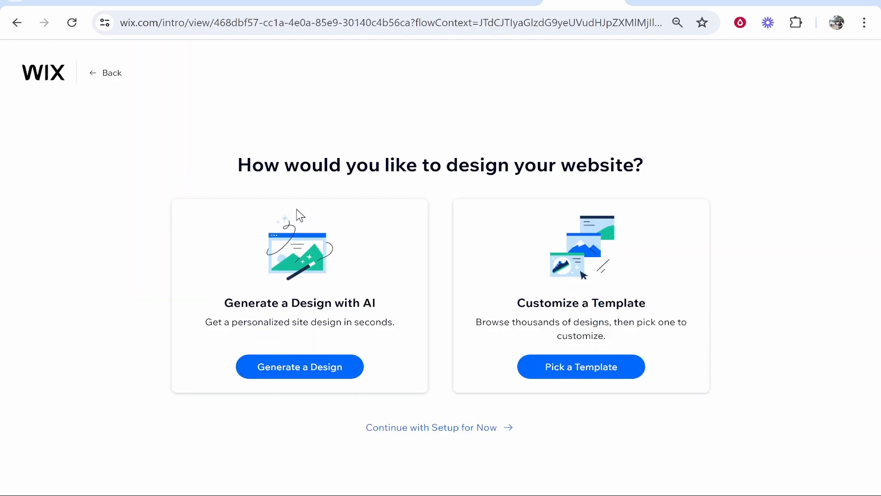
pyautogui.moveTo(224, 307)
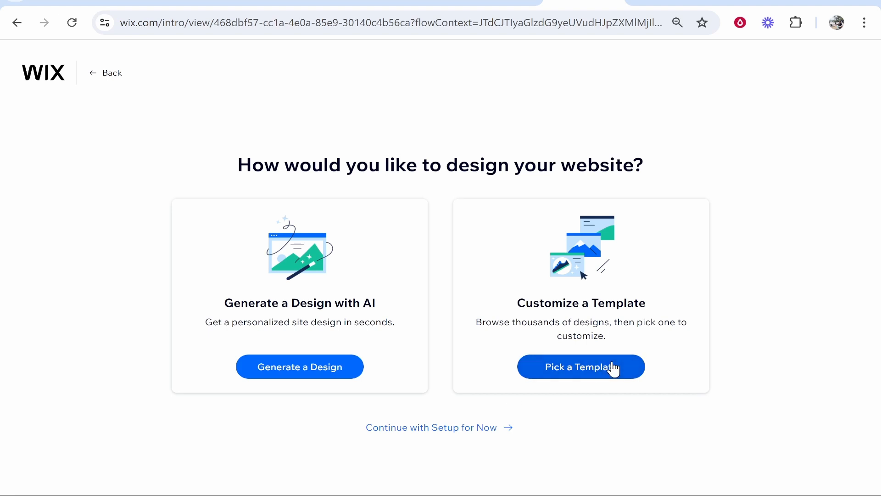
# Step: Choose to customize a template and browse down the Blog templates list
pyautogui.click(581, 366)
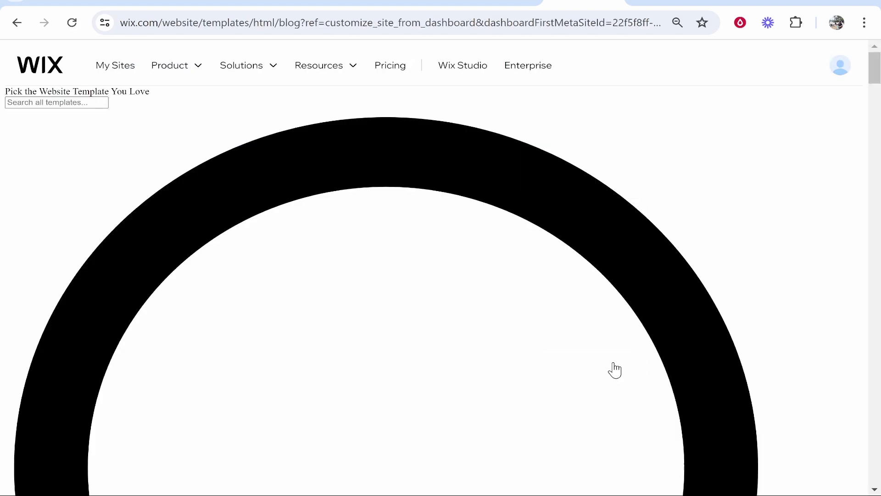
pyautogui.click(72, 22)
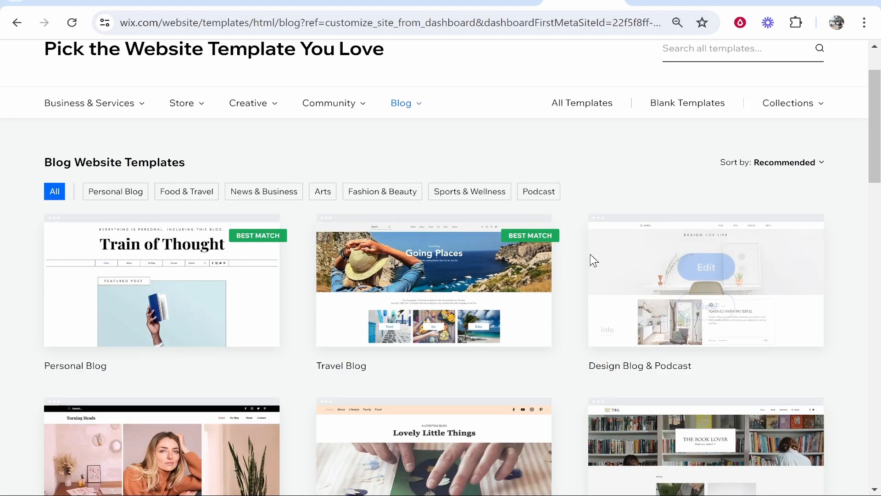
pyautogui.scroll(-3)
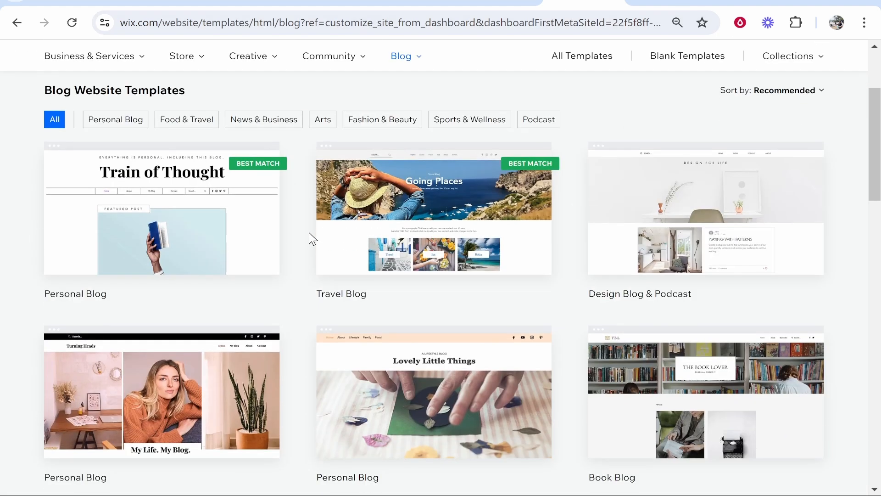
pyautogui.scroll(-3)
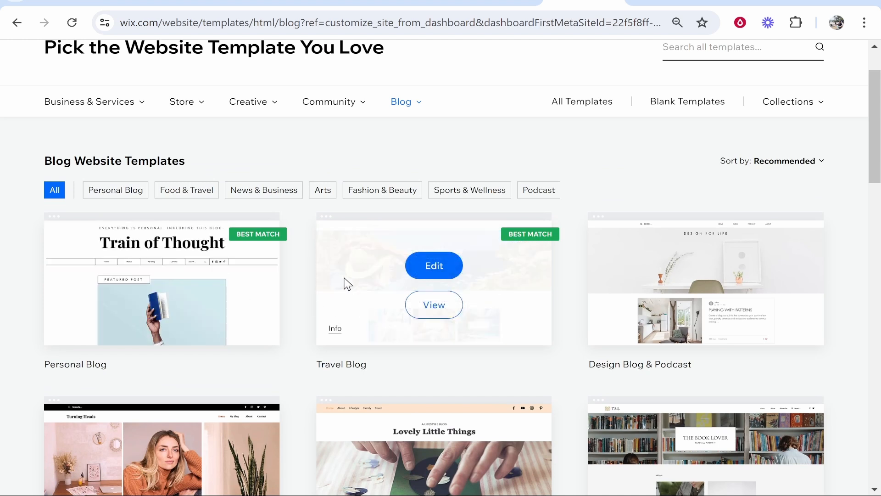
pyautogui.moveTo(572, 259)
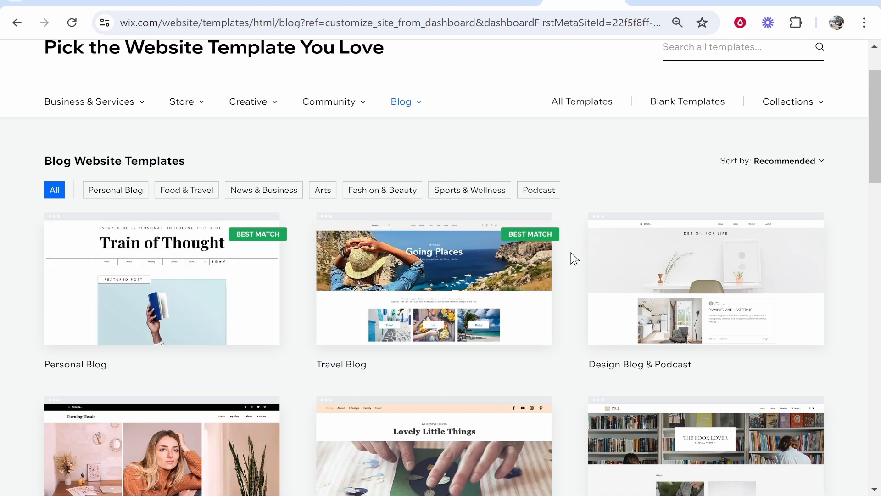
pyautogui.scroll(-3)
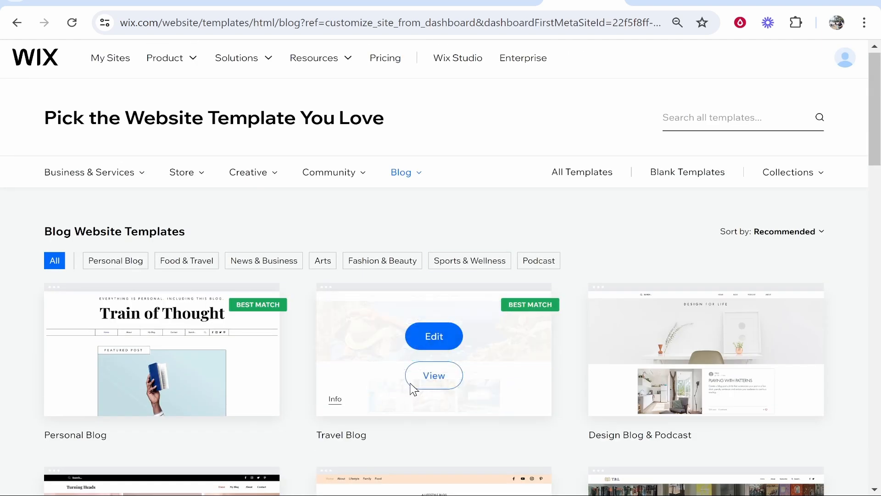
# Step: Preview the Travel Blog template and confirm editing it as the new site
pyautogui.click(433, 374)
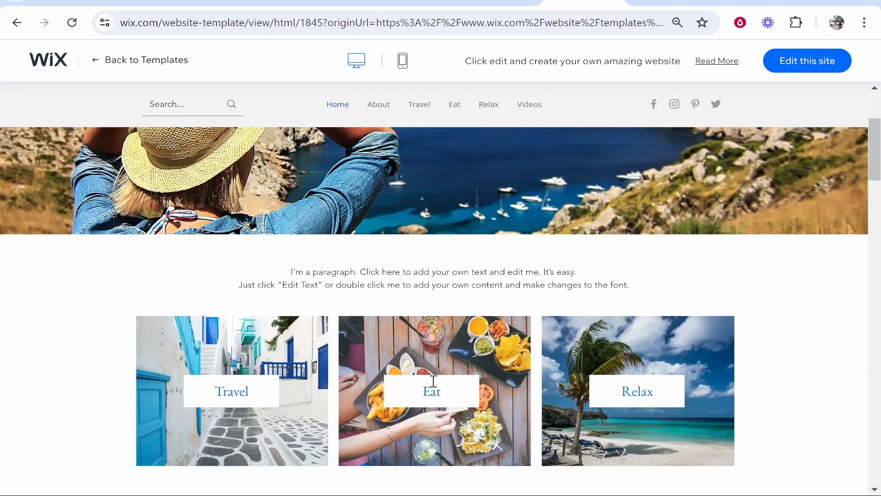
pyautogui.click(806, 61)
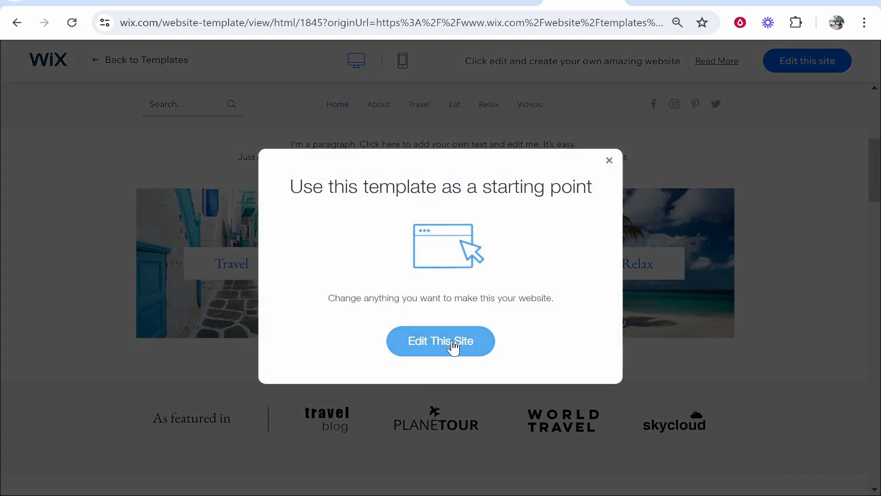
pyautogui.click(440, 342)
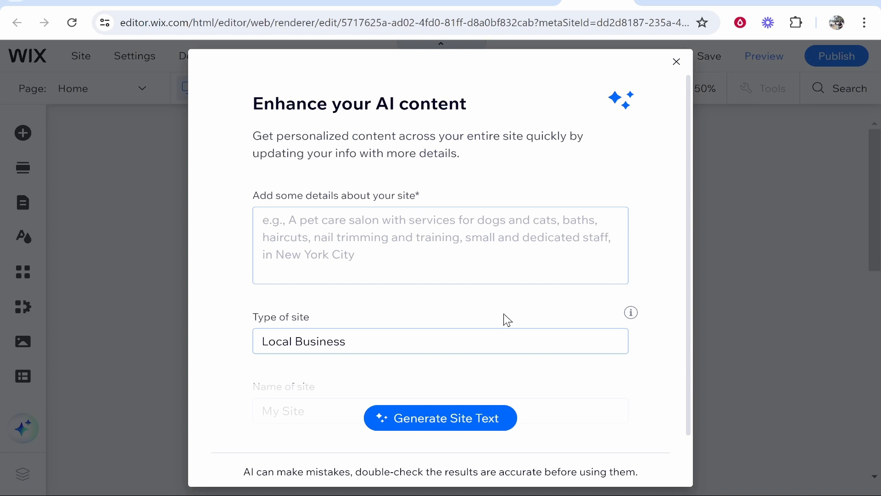
pyautogui.moveTo(461, 112)
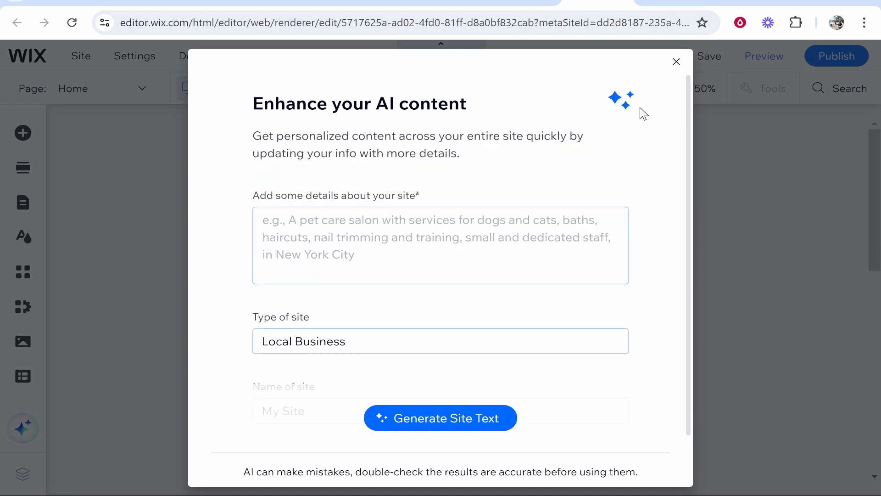
# Step: Generate new site text with AI to replace the template's placeholder copy
pyautogui.click(439, 418)
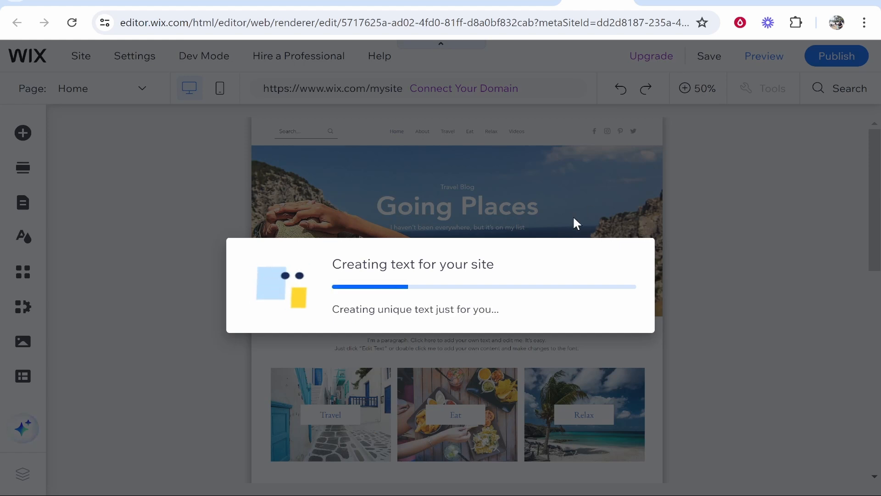
pyautogui.moveTo(36, 184)
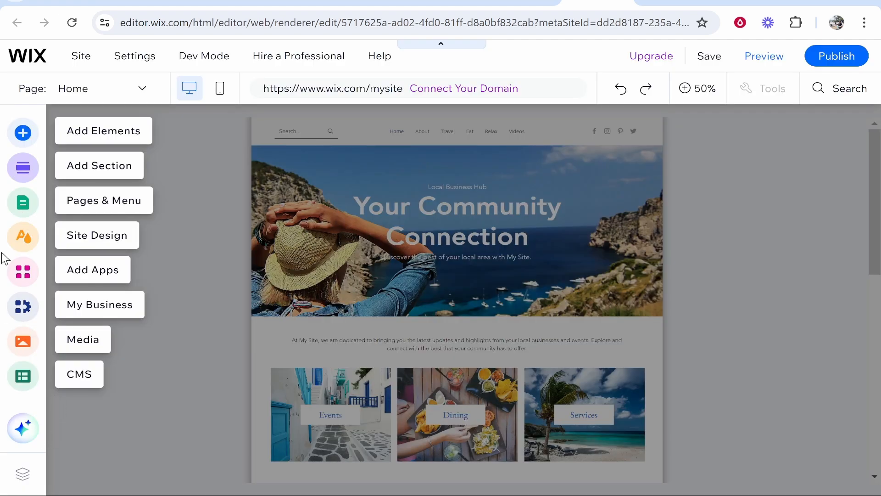
pyautogui.click(456, 236)
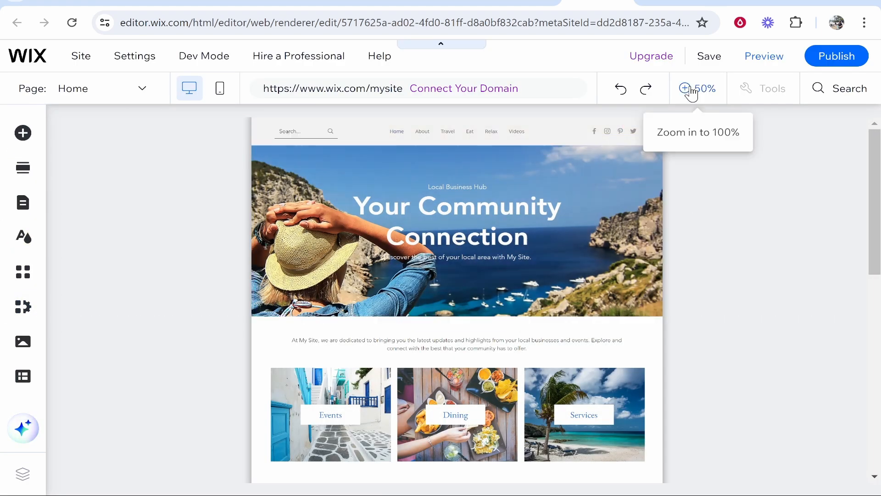
pyautogui.click(685, 89)
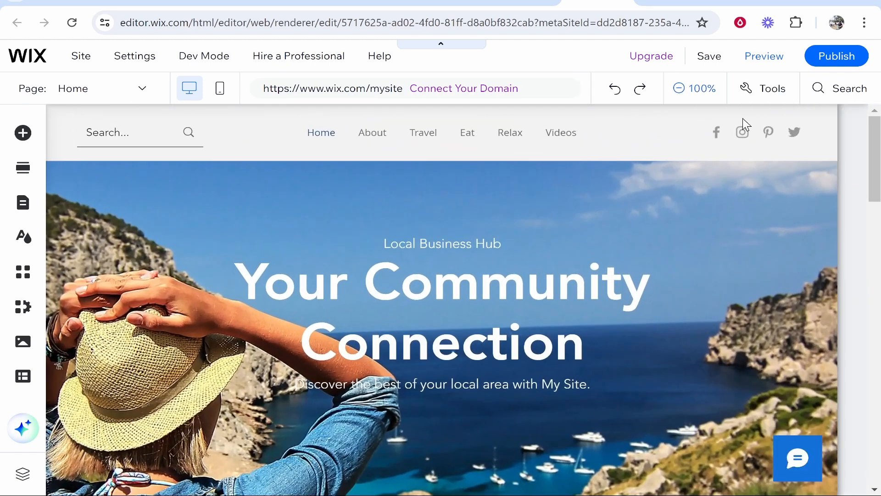
pyautogui.click(682, 88)
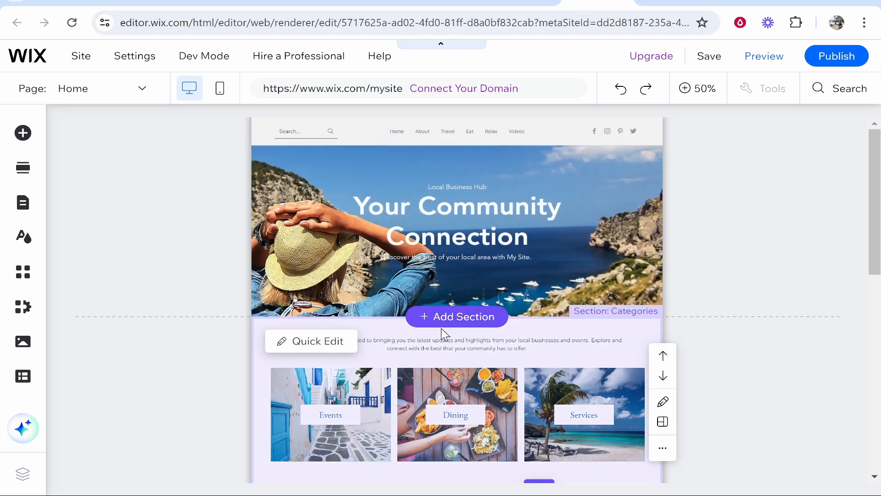
pyautogui.click(682, 88)
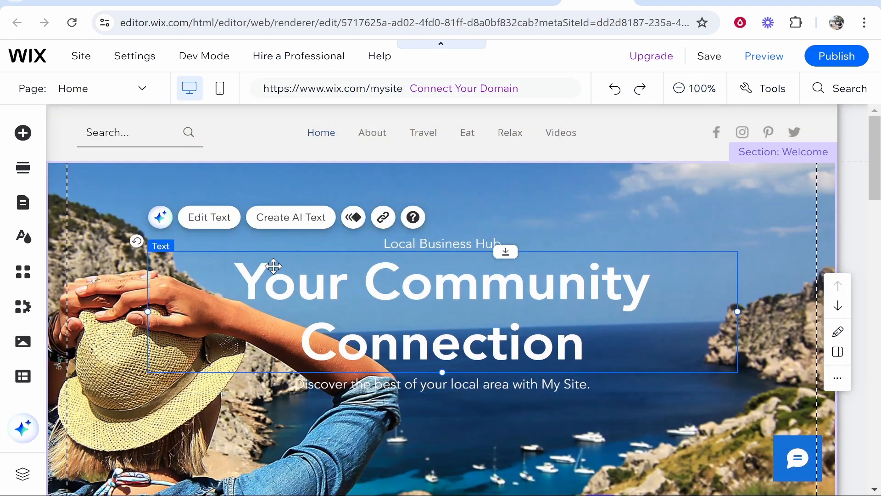
# Step: Replace the hero headline with KnowledgeBase and enlarge its font to 93 px
pyautogui.tripleClick(442, 281)
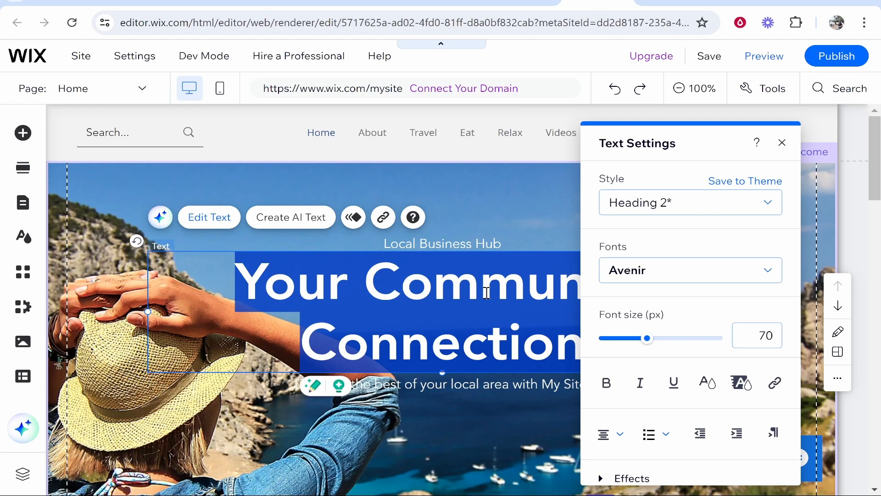
pyautogui.write('KnowledgeBas')
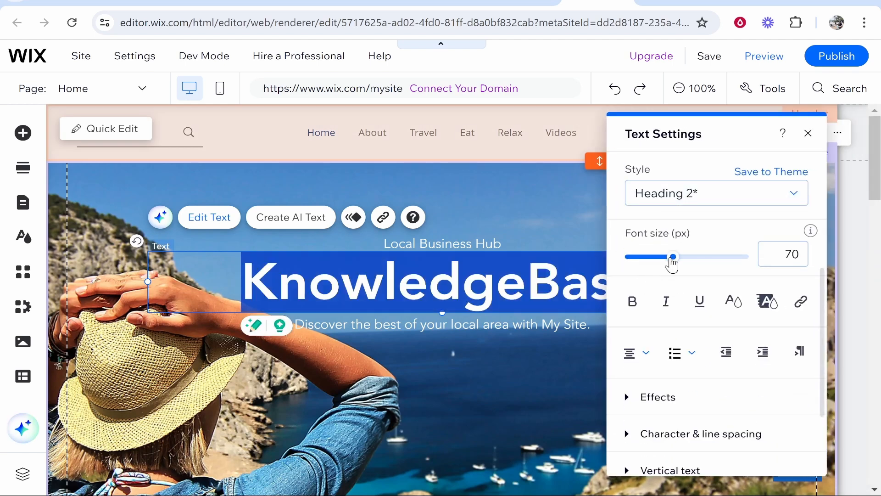
pyautogui.moveTo(657, 256); pyautogui.dragTo(688, 256)
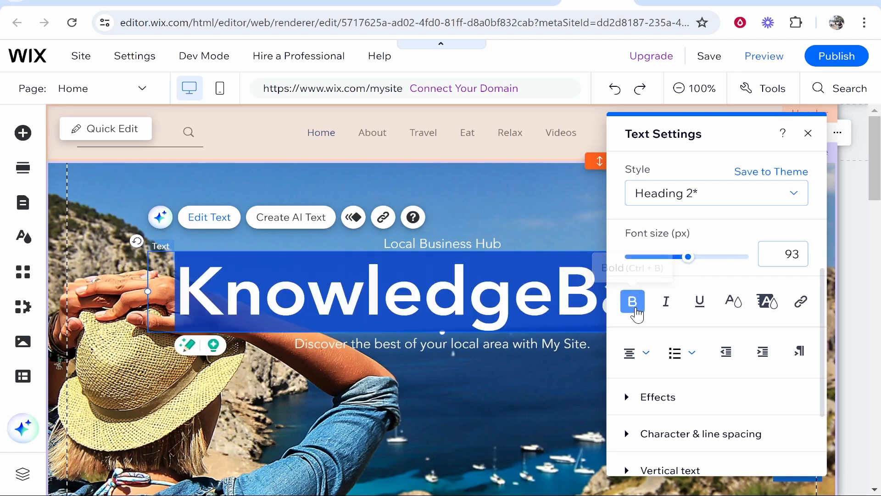
pyautogui.scroll(-3)
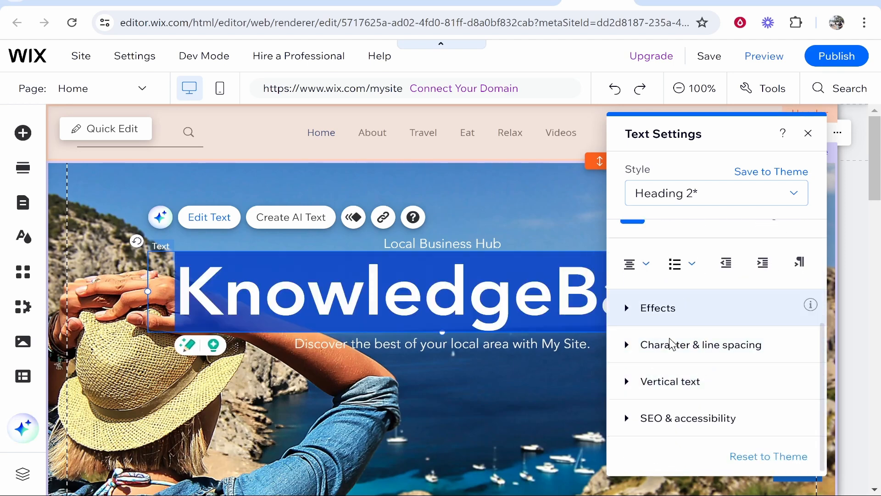
pyautogui.click(808, 133)
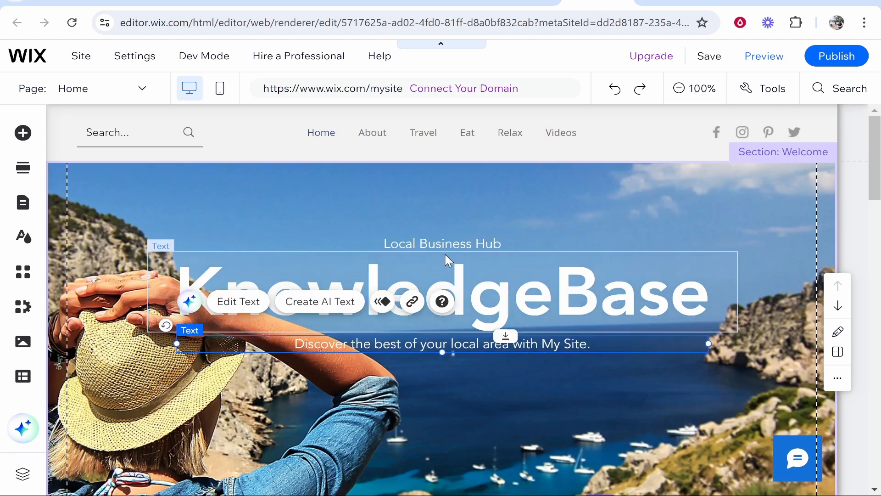
pyautogui.click(442, 243)
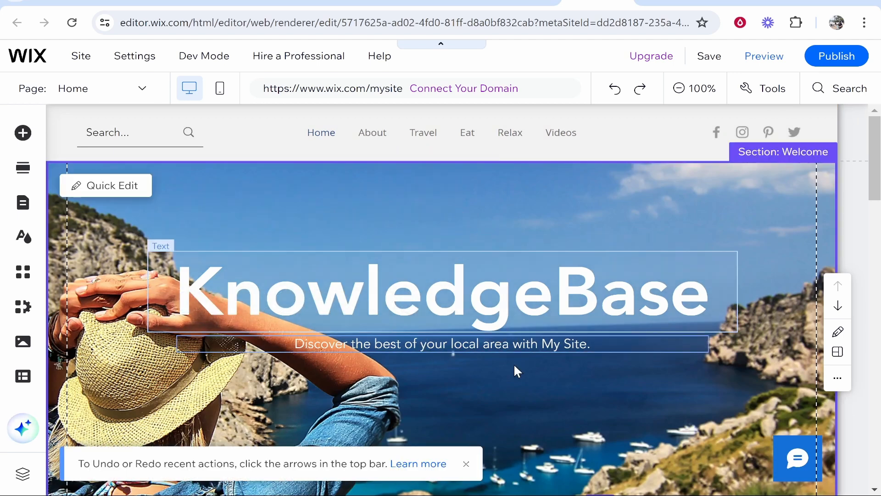
pyautogui.moveTo(388, 219)
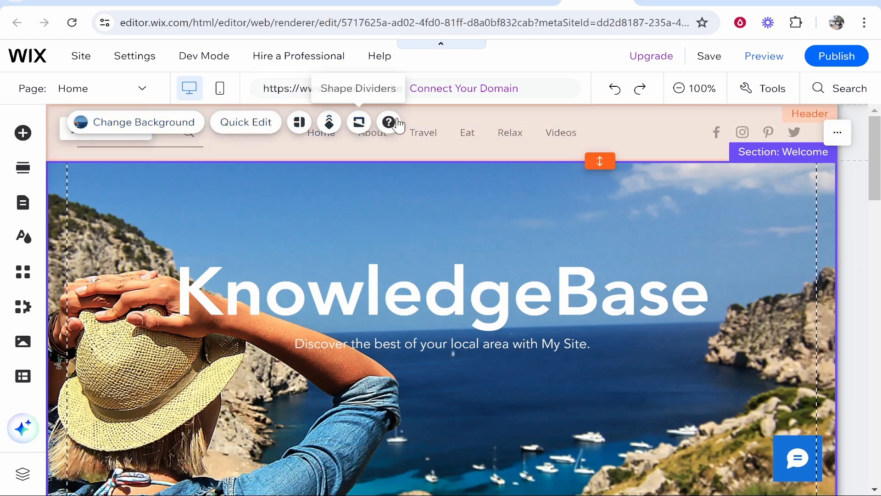
# Step: Choose Image as the hero section background source, reaching the media library
pyautogui.click(136, 122)
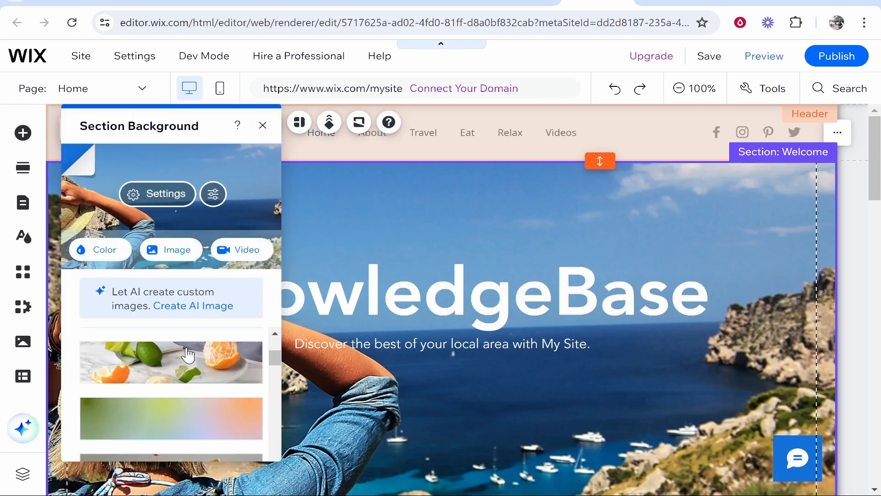
pyautogui.scroll(-3)
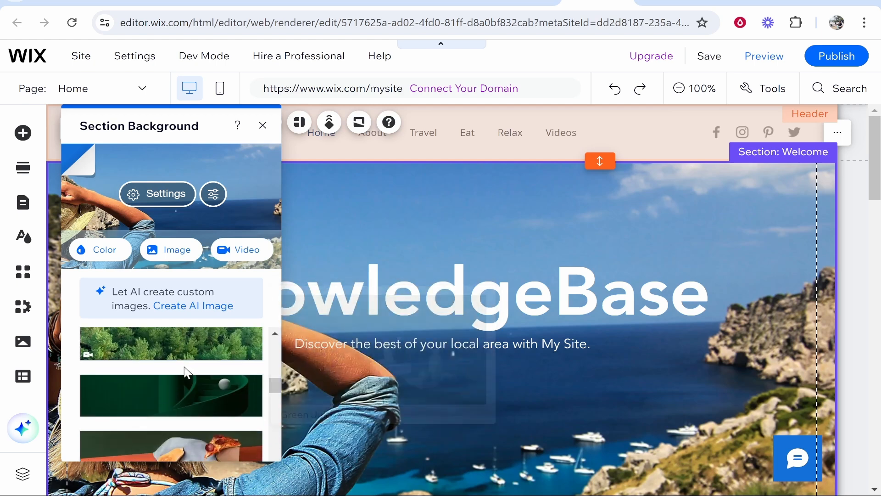
pyautogui.click(170, 249)
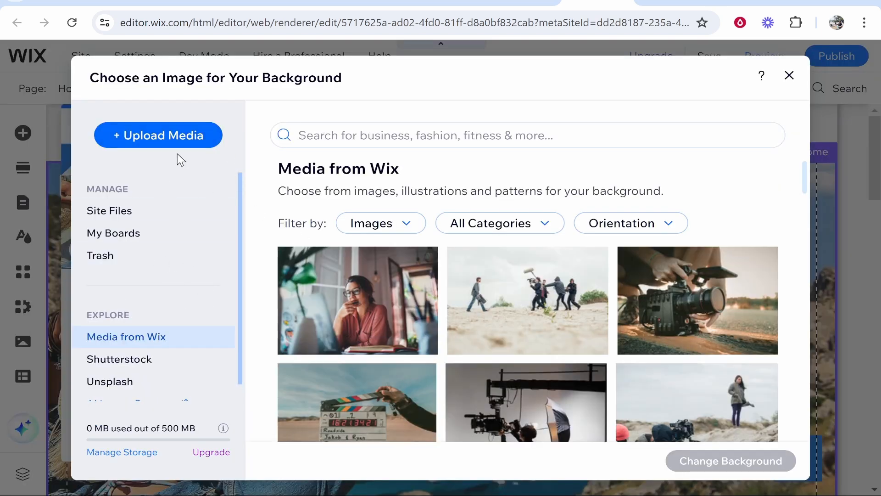
# Step: Search Unsplash for 'tech' and apply the dark glowing laptop photo as the hero background
pyautogui.click(158, 135)
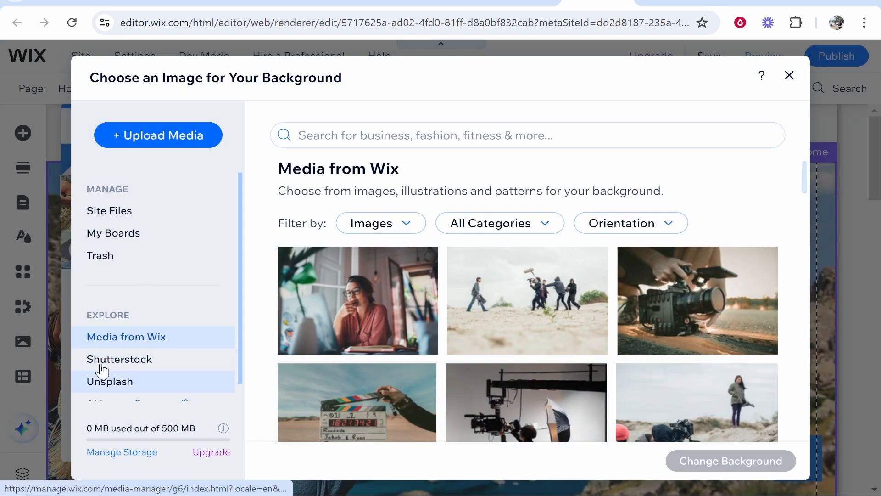
pyautogui.click(109, 381)
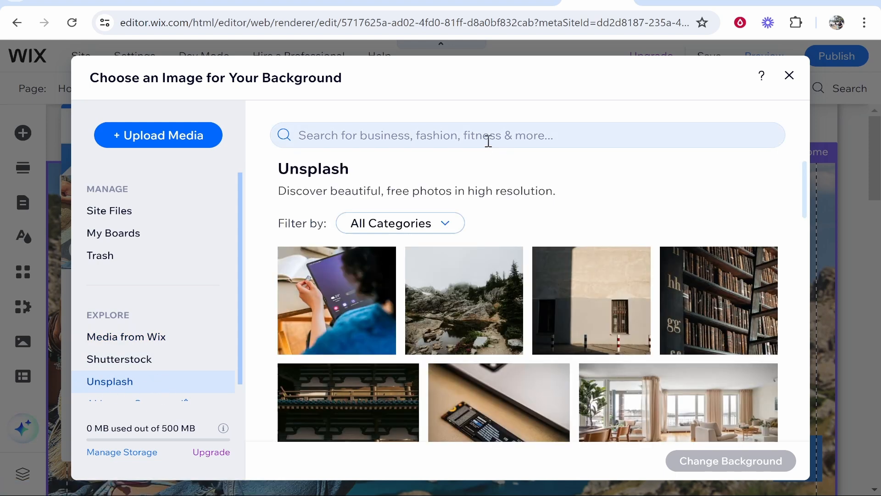
pyautogui.write('tech')
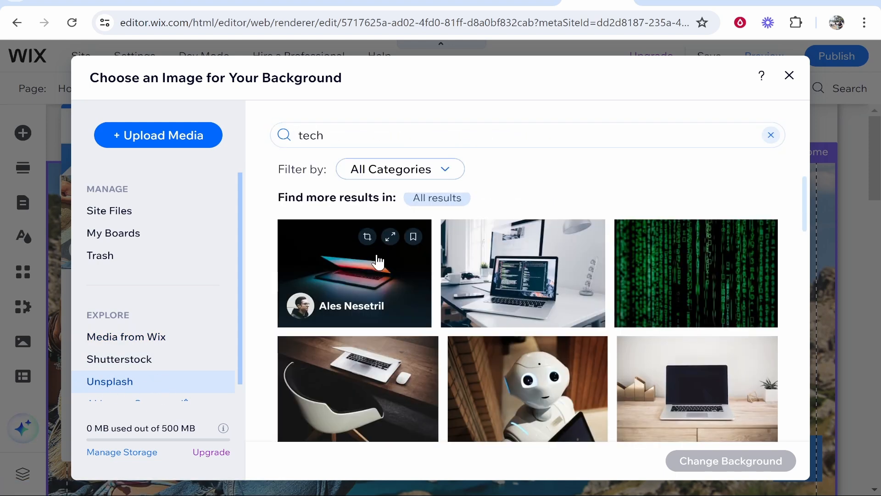
pyautogui.click(354, 274)
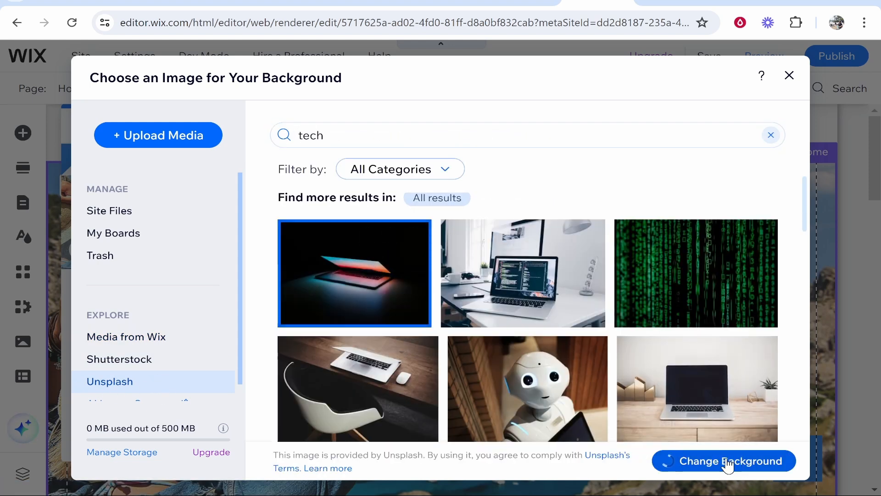
pyautogui.click(724, 461)
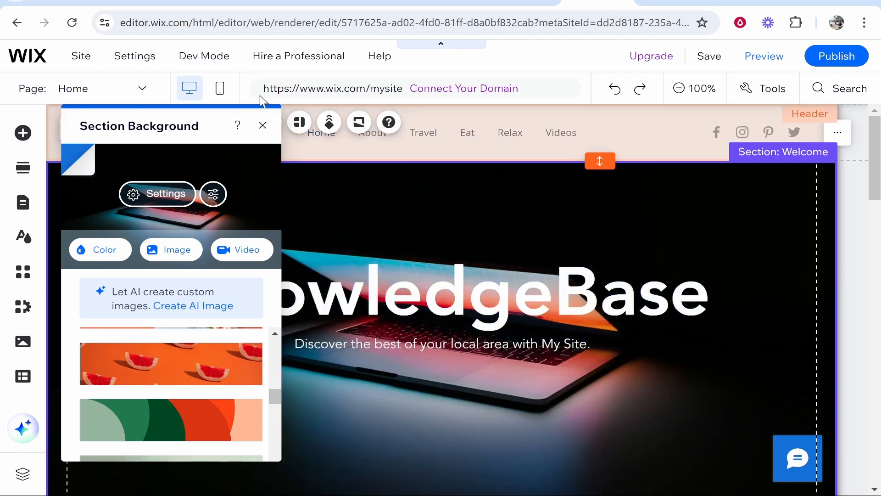
# Step: Zoom out and delete the Categories section with the Events, Dining and Services photos
pyautogui.click(263, 126)
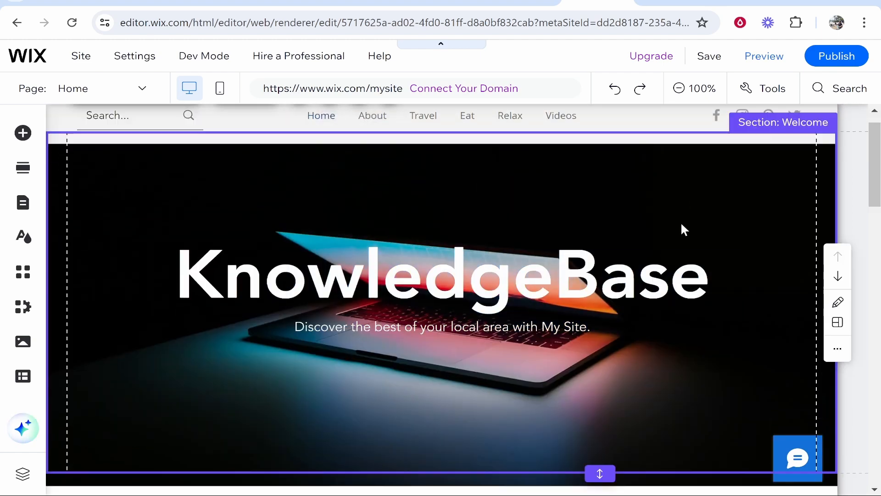
pyautogui.click(679, 88)
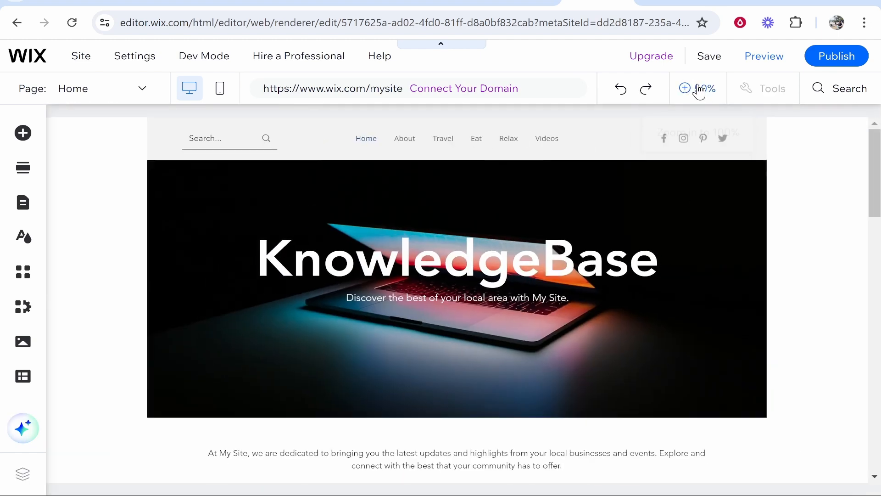
pyautogui.click(685, 88)
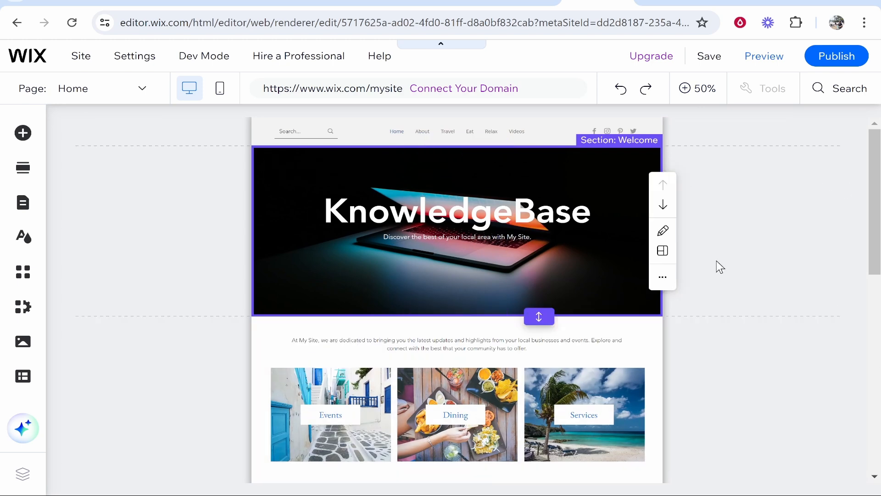
pyautogui.scroll(-3)
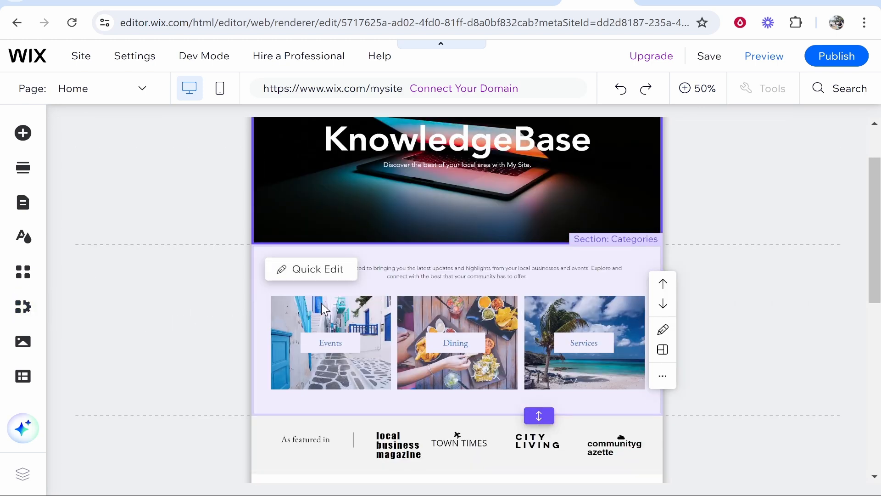
pyautogui.click(309, 269)
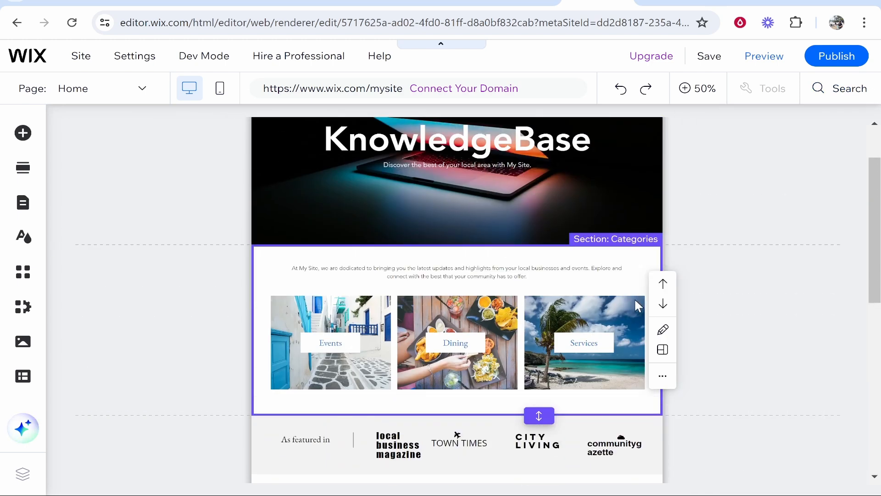
pyautogui.moveTo(628, 372)
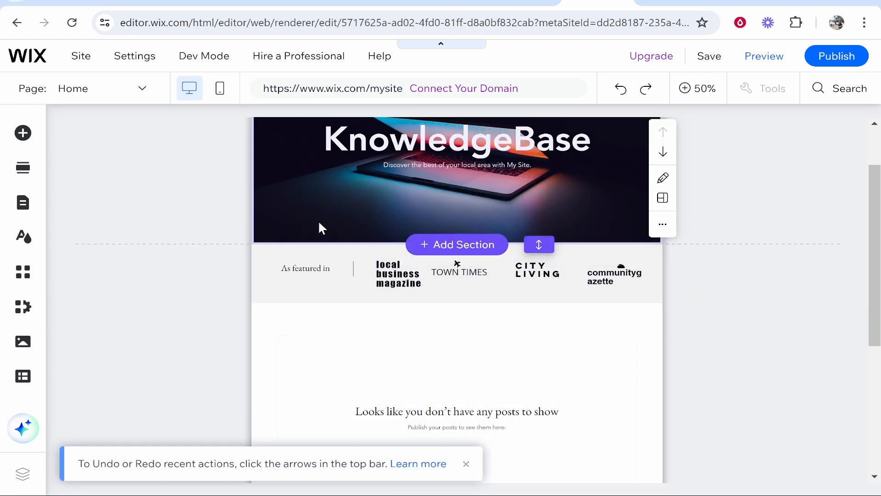
pyautogui.scroll(-3)
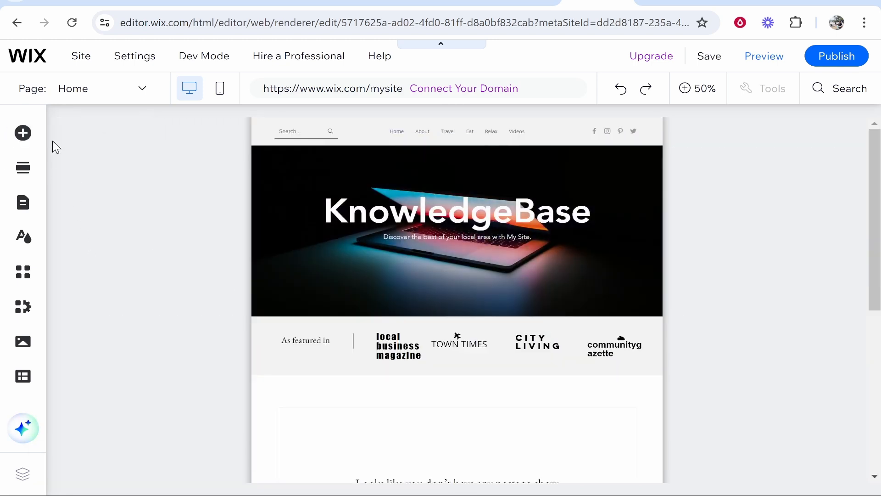
# Step: Browse the Add Elements panel through Text, Button, Bookings, Store and Menu & Anchor categories
pyautogui.click(22, 133)
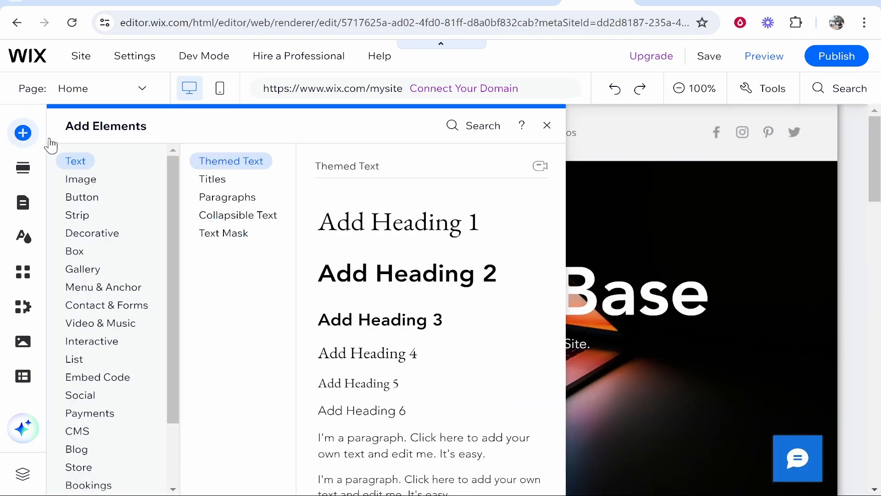
pyautogui.click(82, 197)
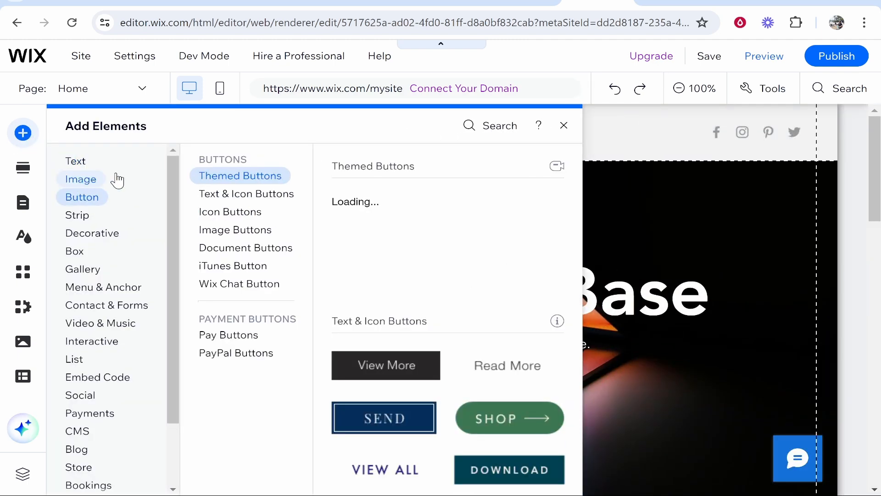
pyautogui.click(76, 160)
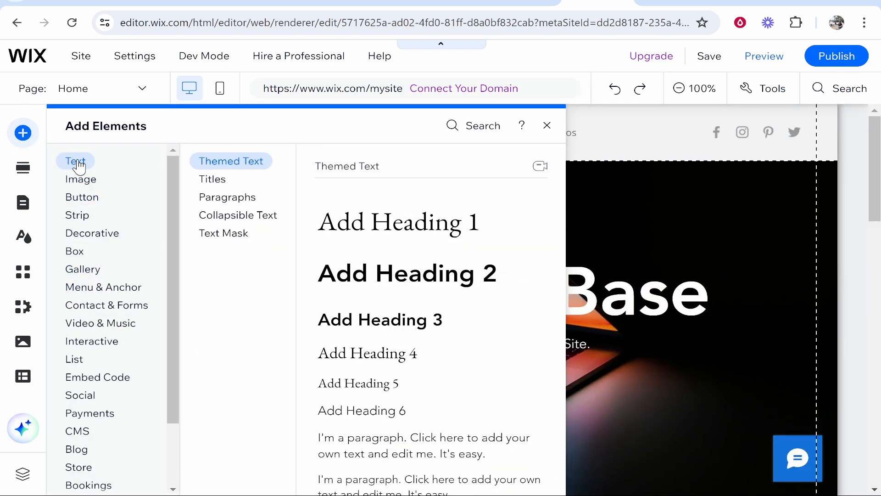
pyautogui.click(81, 196)
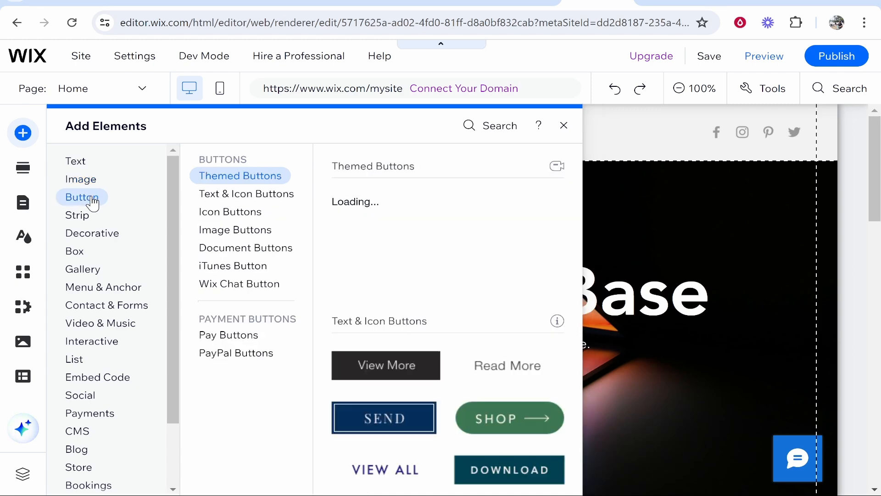
pyautogui.click(92, 233)
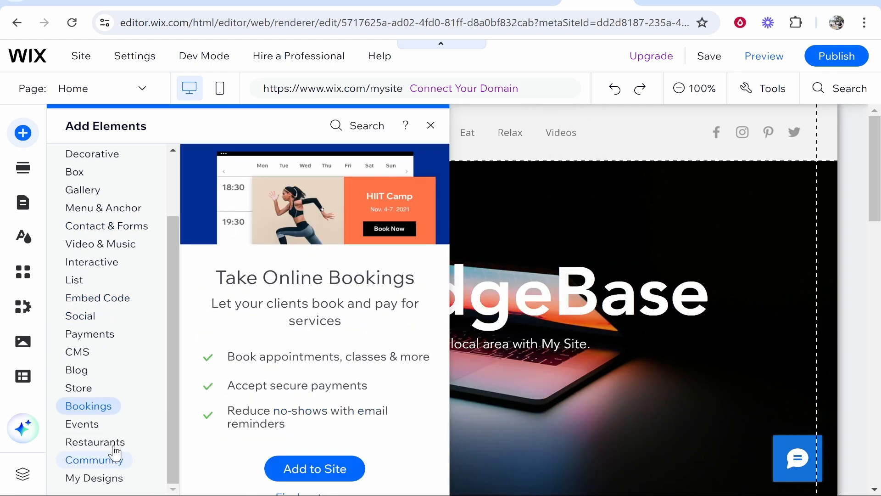
pyautogui.click(78, 388)
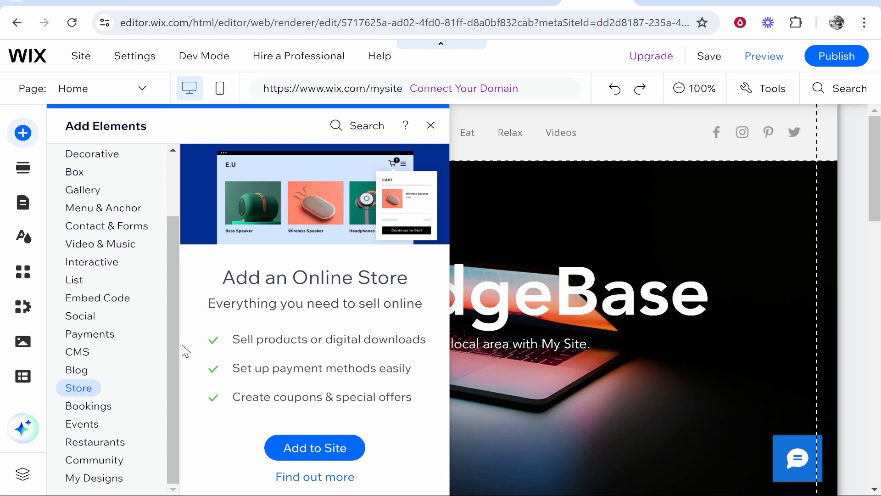
pyautogui.click(104, 208)
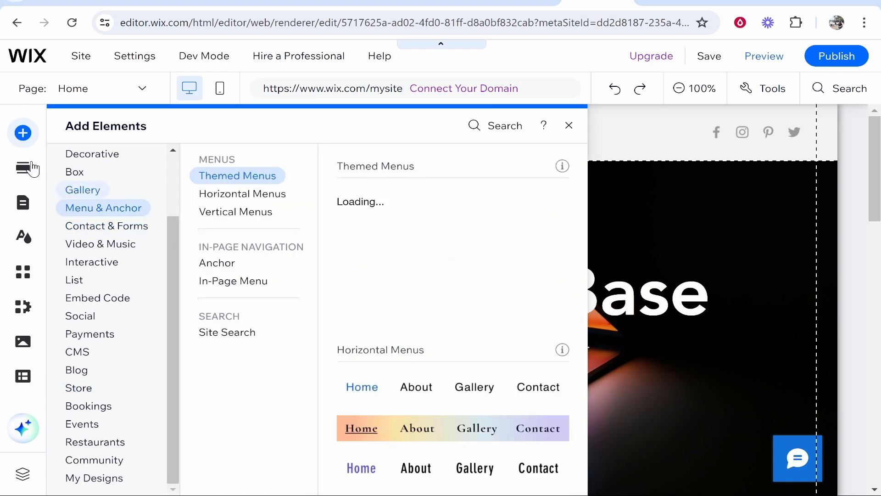
# Step: Add an Our Team section from the Team layouts below the Welcome hero and zoom out to view it
pyautogui.click(23, 168)
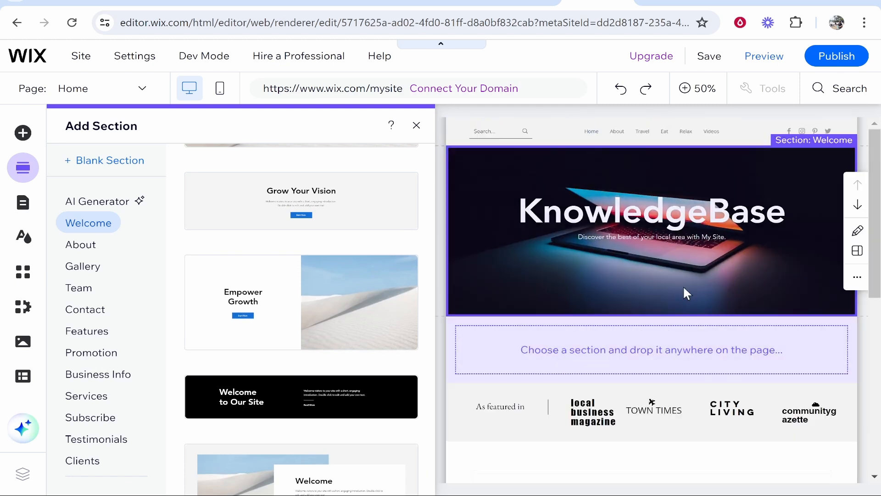
pyautogui.scroll(-3)
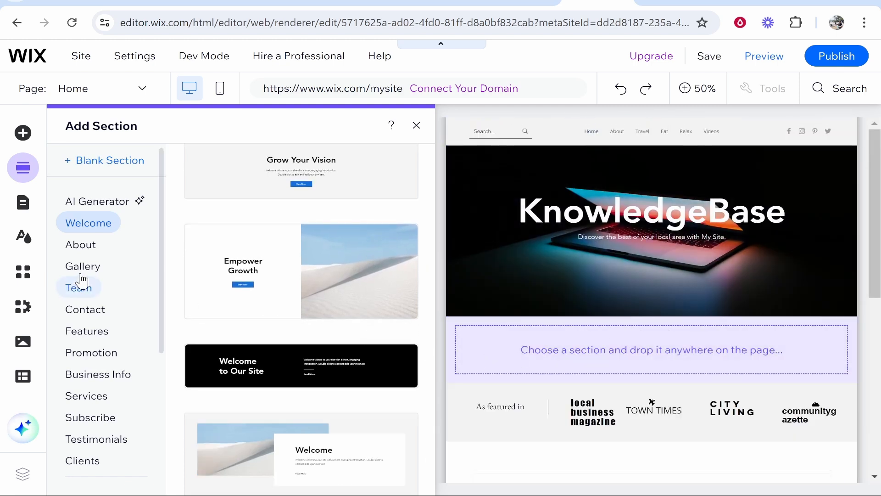
pyautogui.click(77, 288)
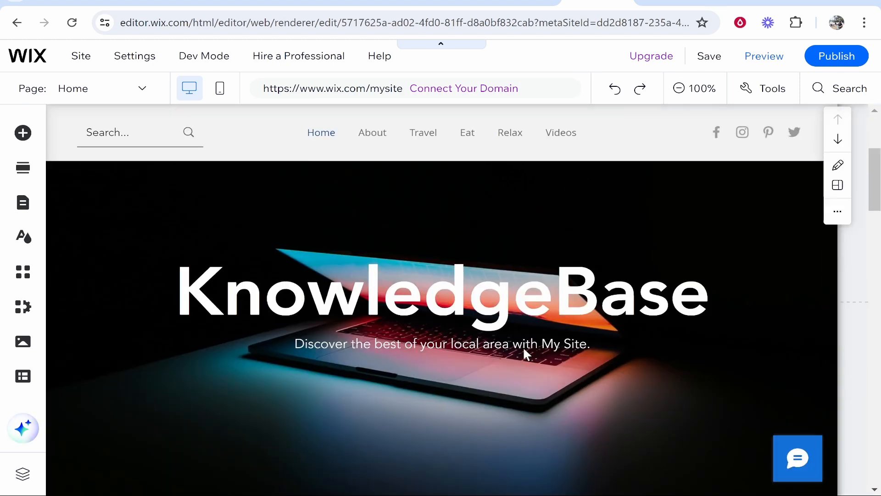
pyautogui.scroll(-3)
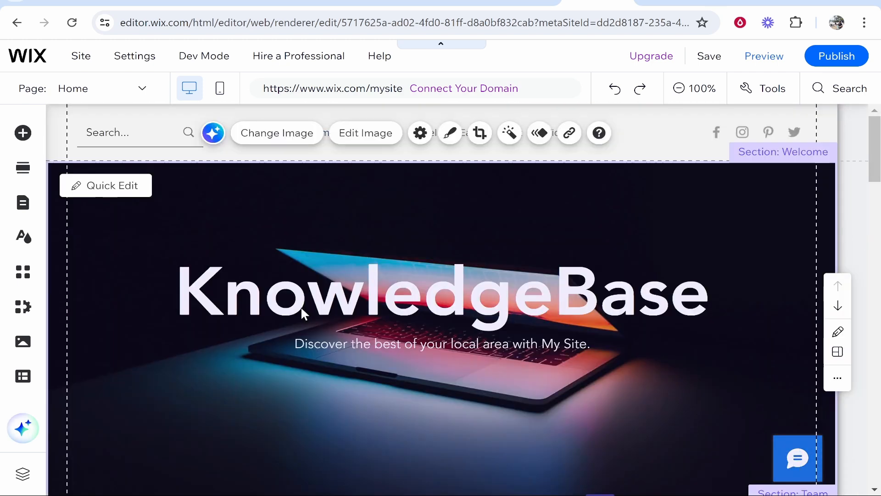
pyautogui.click(683, 88)
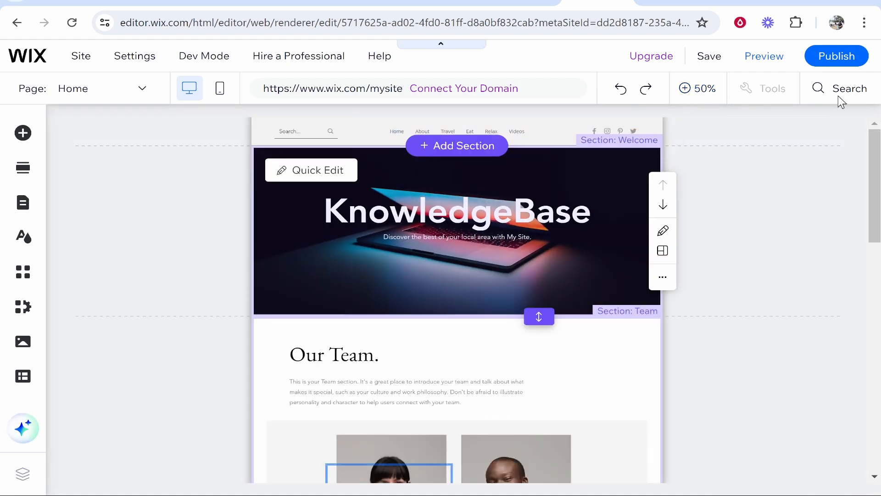
# Step: Save the site under a free wixsite.com address ending in 'knowledgebase' and close the confirmation
pyautogui.click(836, 56)
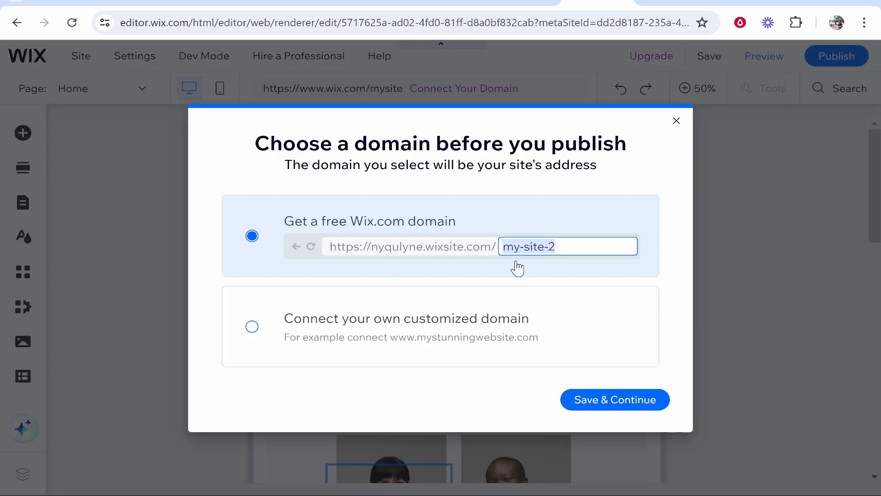
pyautogui.moveTo(591, 246)
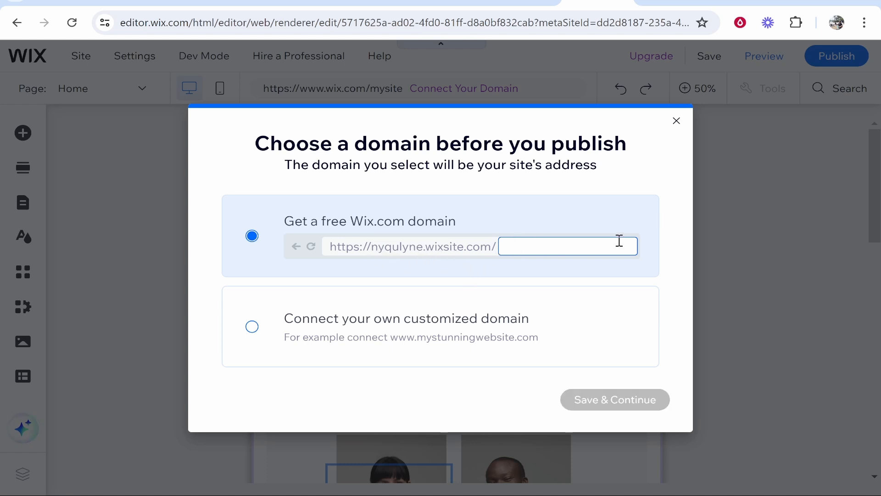
pyautogui.write('knowledgebase')
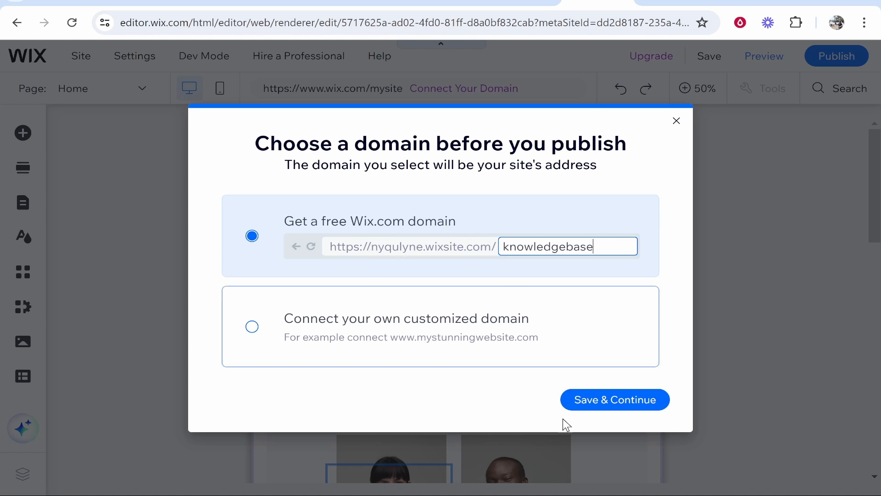
pyautogui.click(614, 400)
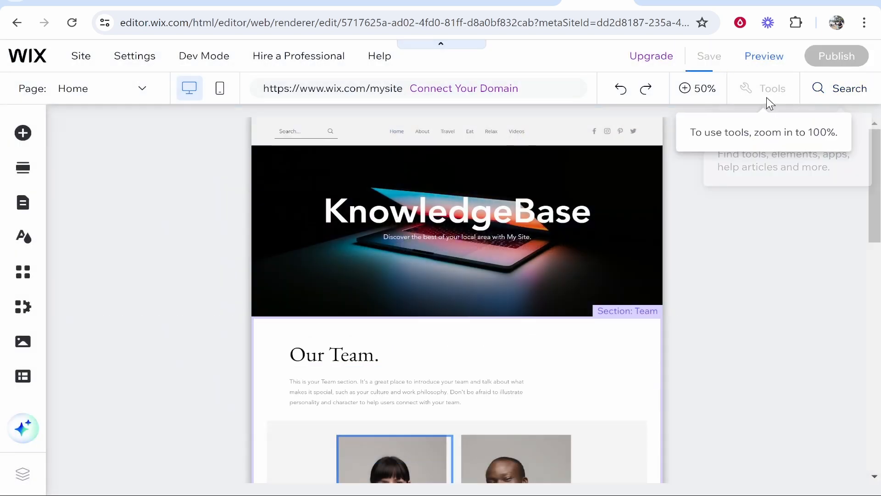
pyautogui.click(708, 56)
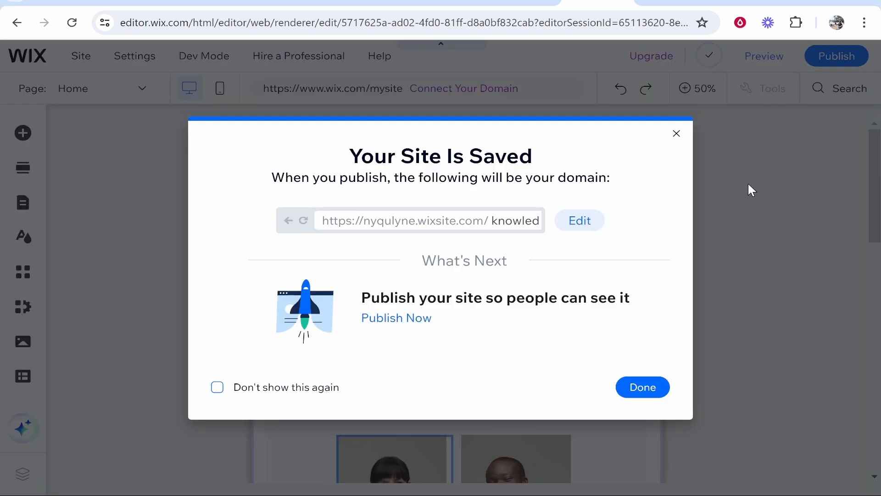
pyautogui.click(641, 386)
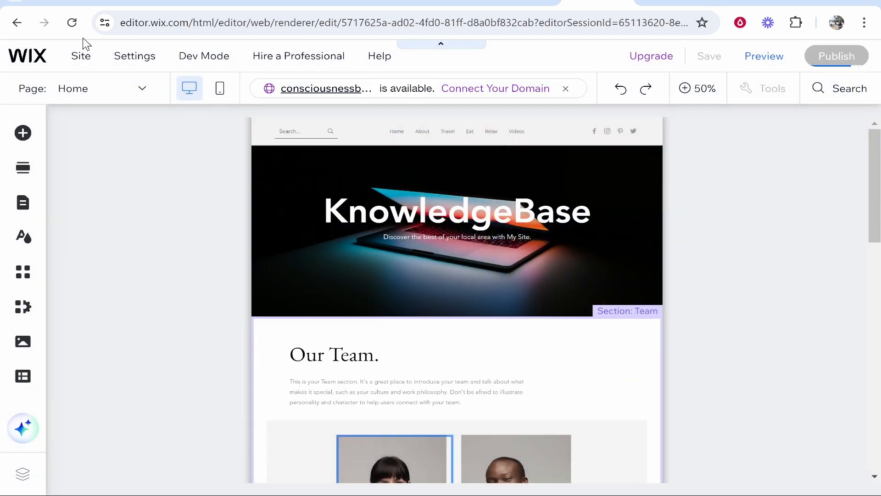
# Step: Check the Site URL prefix in Account Settings and publish the site live
pyautogui.click(836, 56)
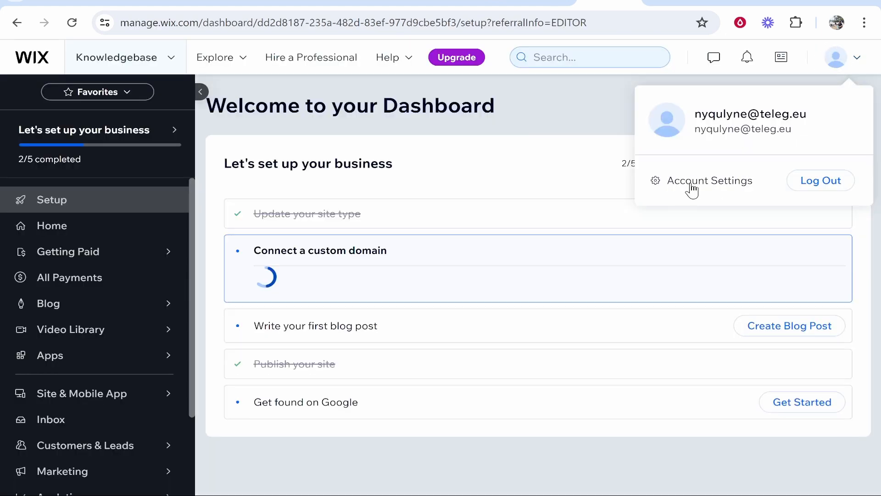
pyautogui.click(709, 181)
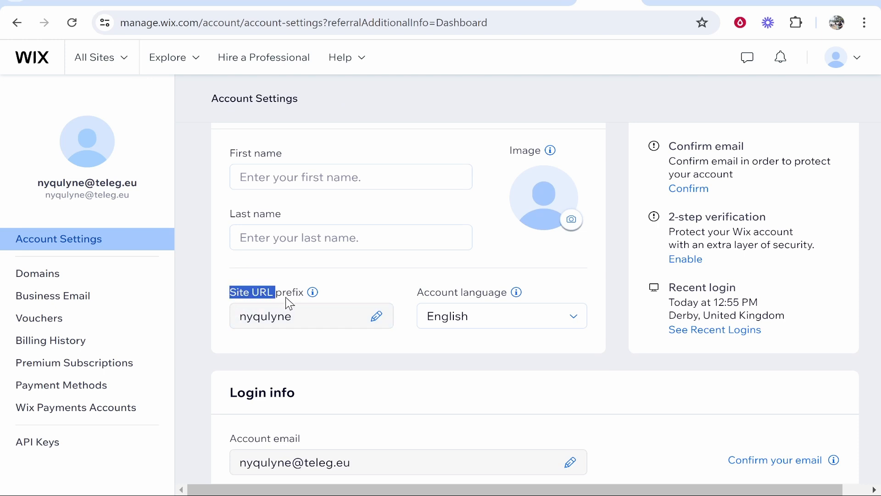
pyautogui.click(376, 315)
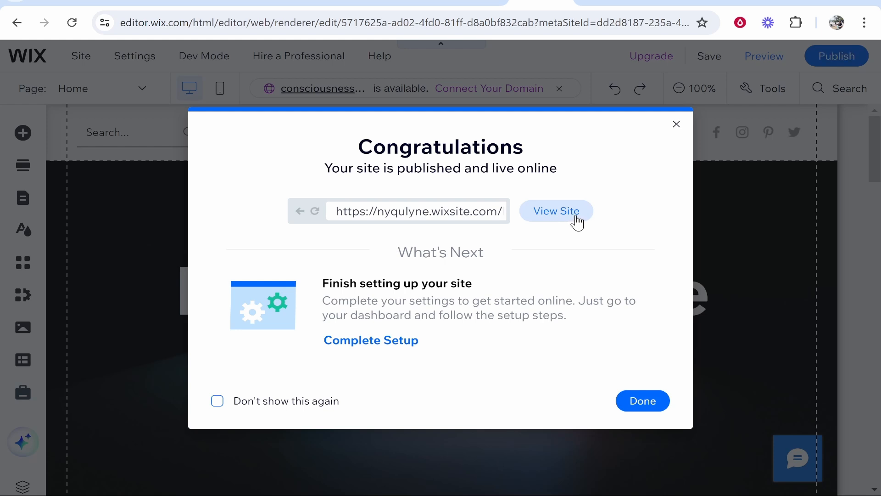
# Step: View the live KnowledgeBase site and scroll through the laptop hero and Our Team section
pyautogui.click(556, 212)
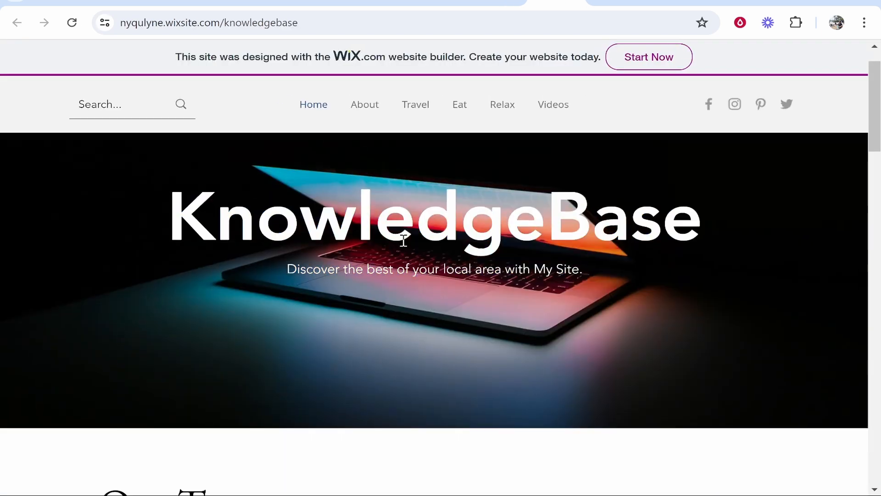
pyautogui.scroll(-3)
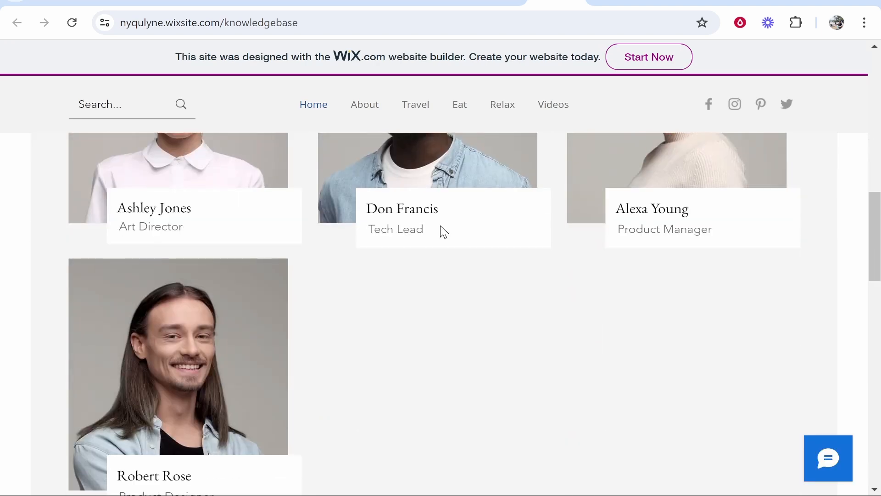
pyautogui.scroll(-3)
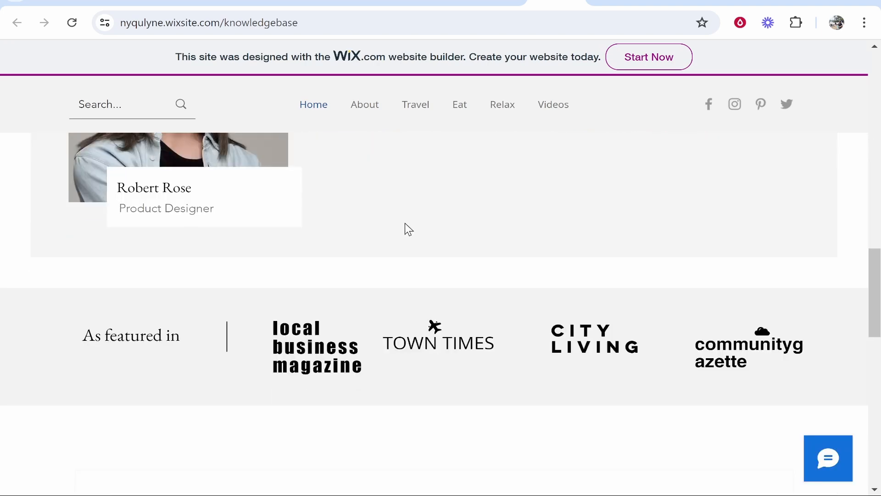
pyautogui.scroll(3)
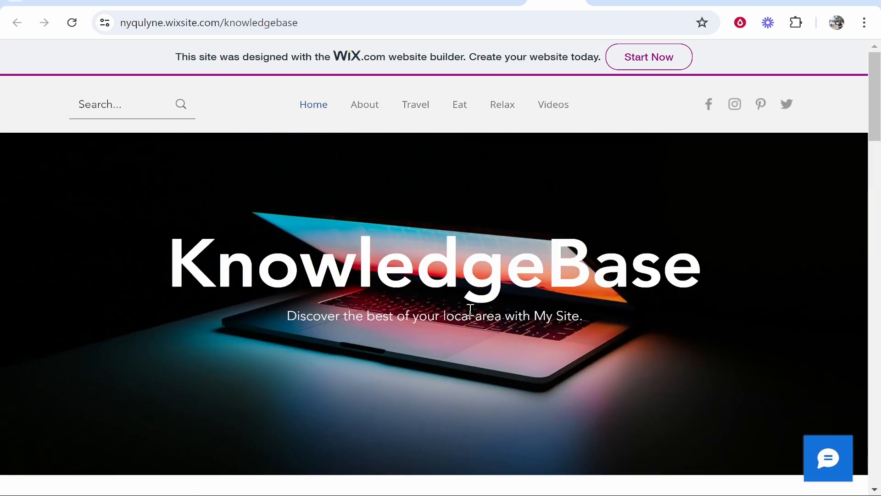